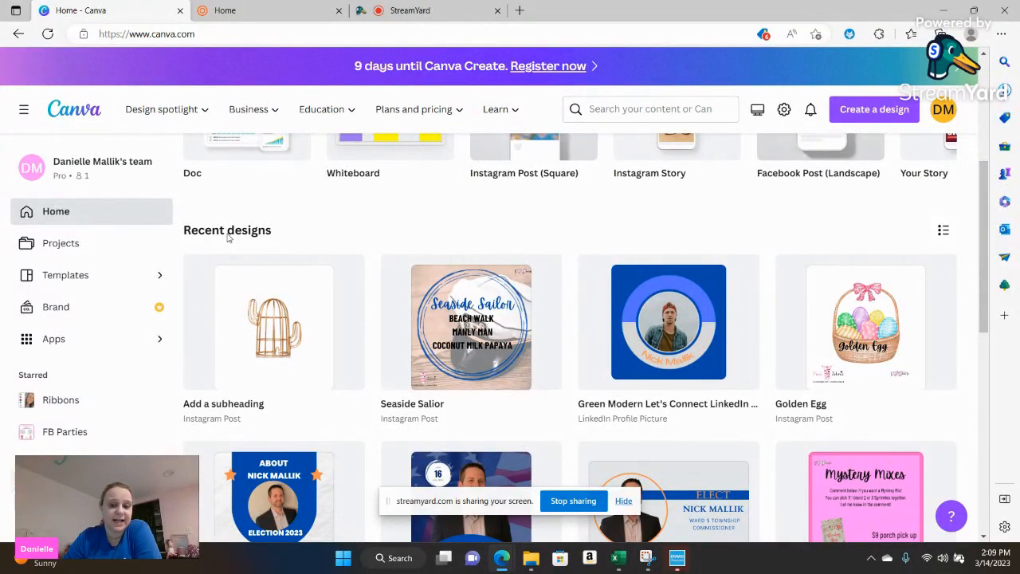
# Start a new blank square Instagram Post design from Create a design.
pyautogui.scroll(3)
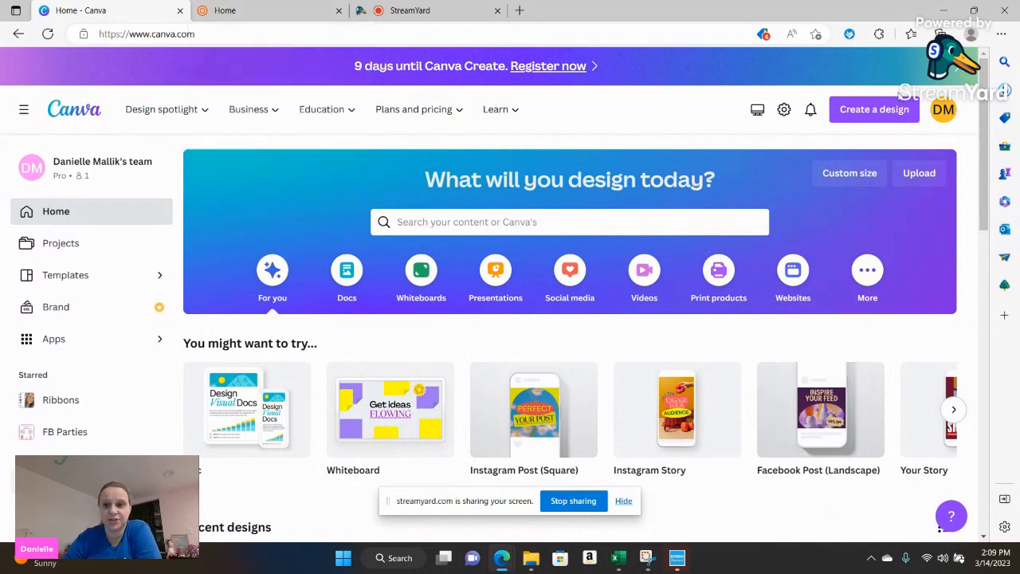
pyautogui.click(874, 108)
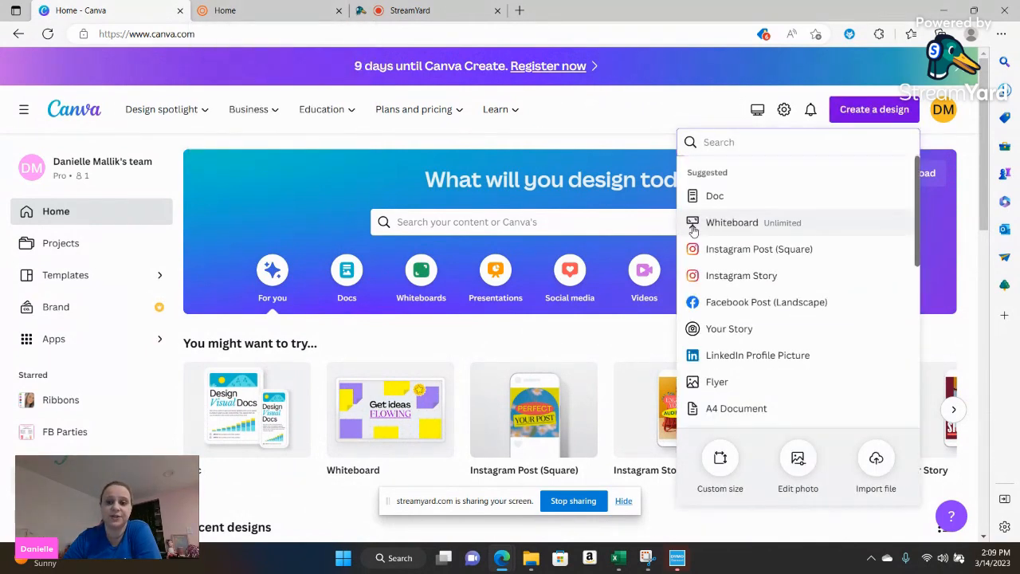
pyautogui.moveTo(759, 249)
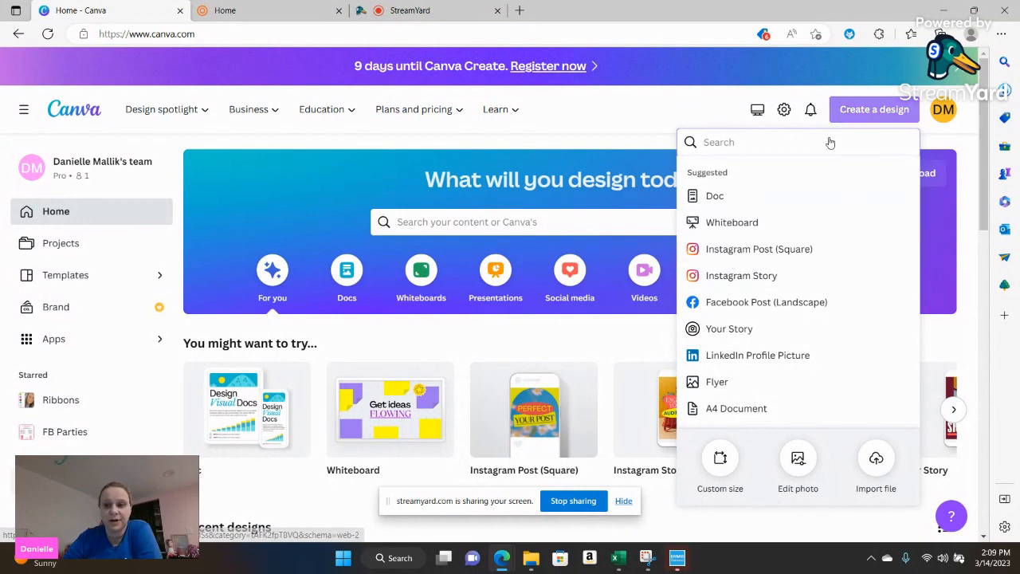
pyautogui.click(714, 194)
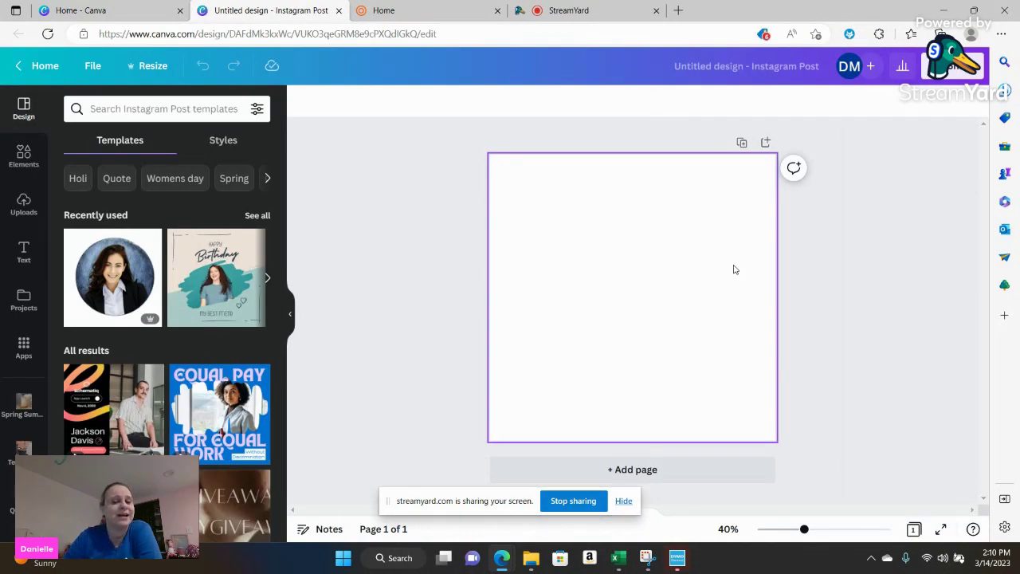
pyautogui.moveTo(383, 9)
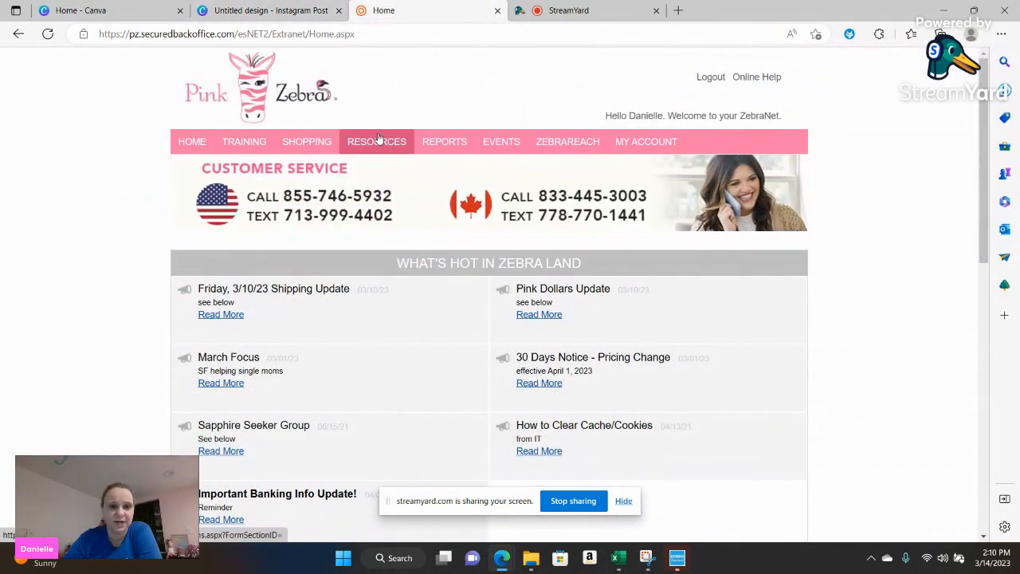
# From Resources, locate and open the Fragrance - Lemon Meringue Pie photo.
pyautogui.click(376, 140)
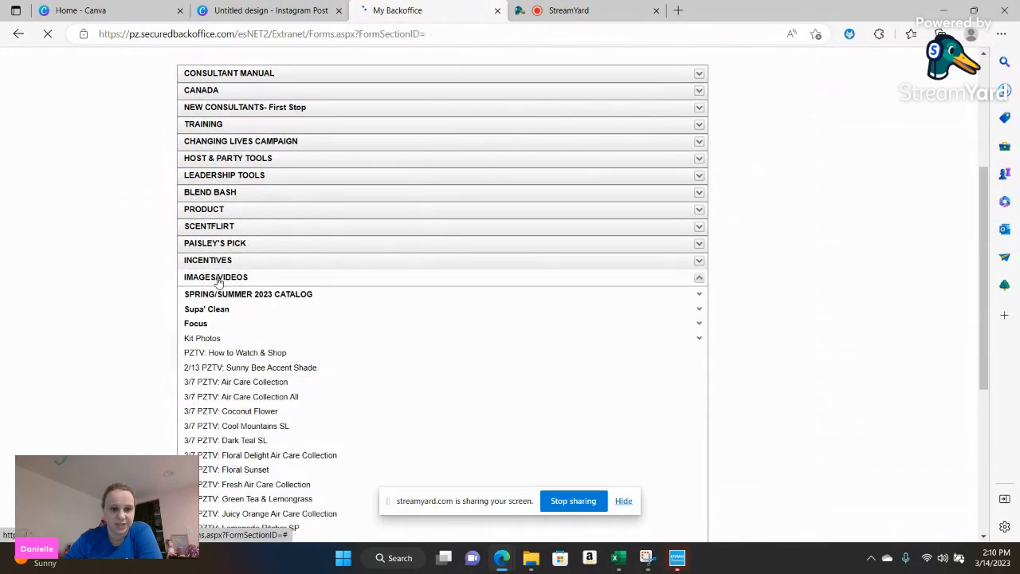
pyautogui.scroll(-3)
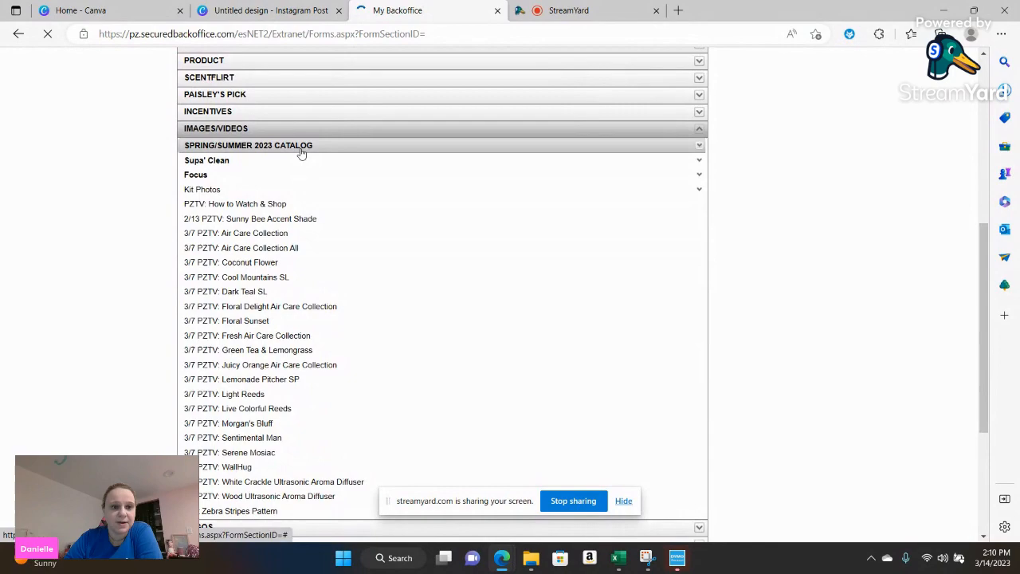
pyautogui.scroll(-3)
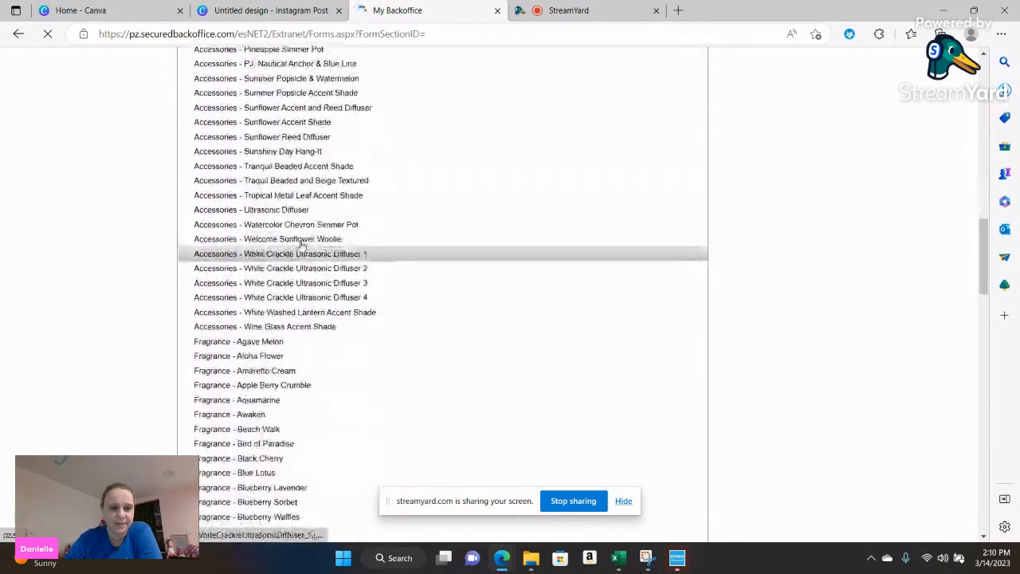
pyautogui.scroll(-3)
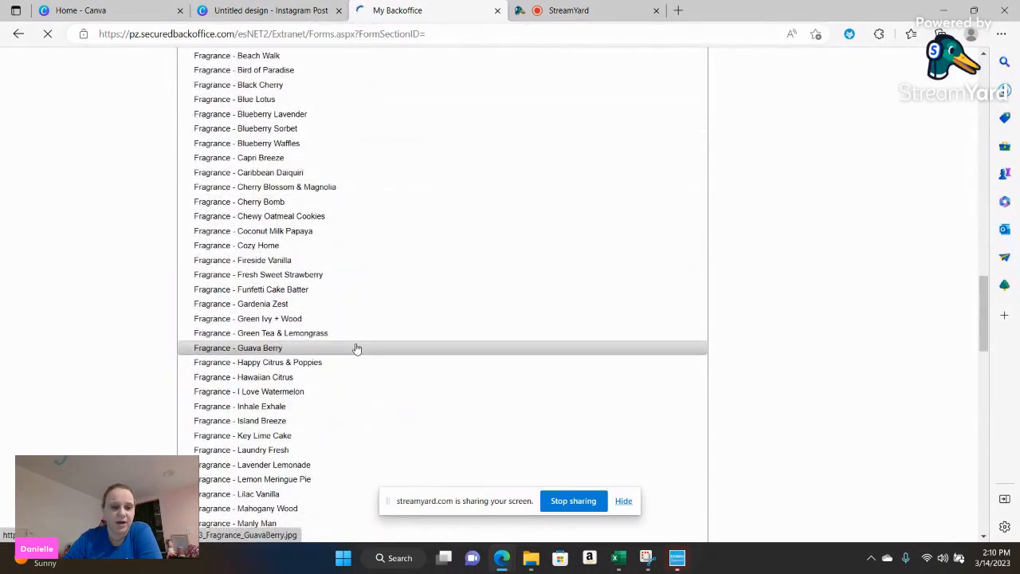
pyautogui.scroll(-3)
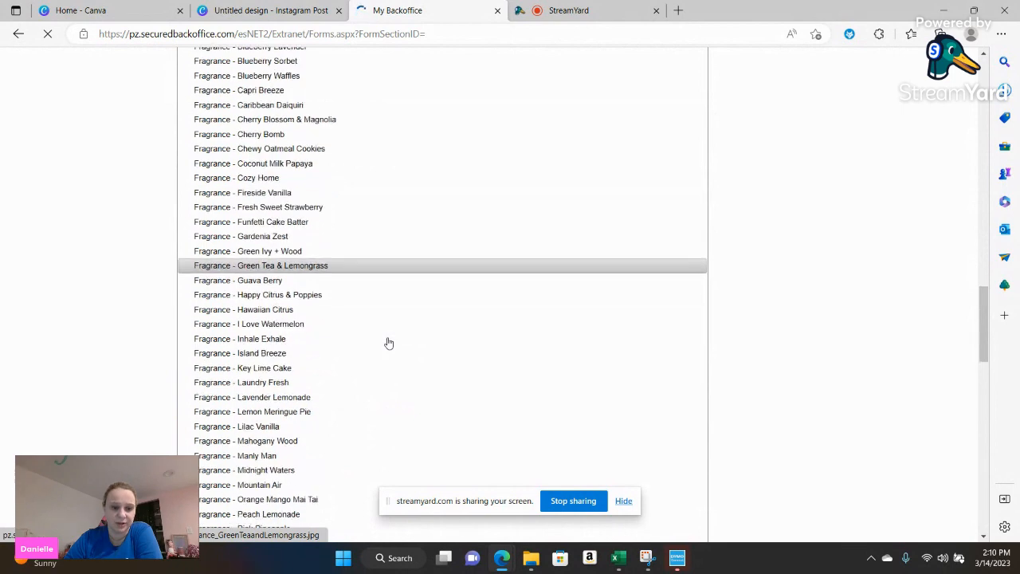
pyautogui.scroll(-3)
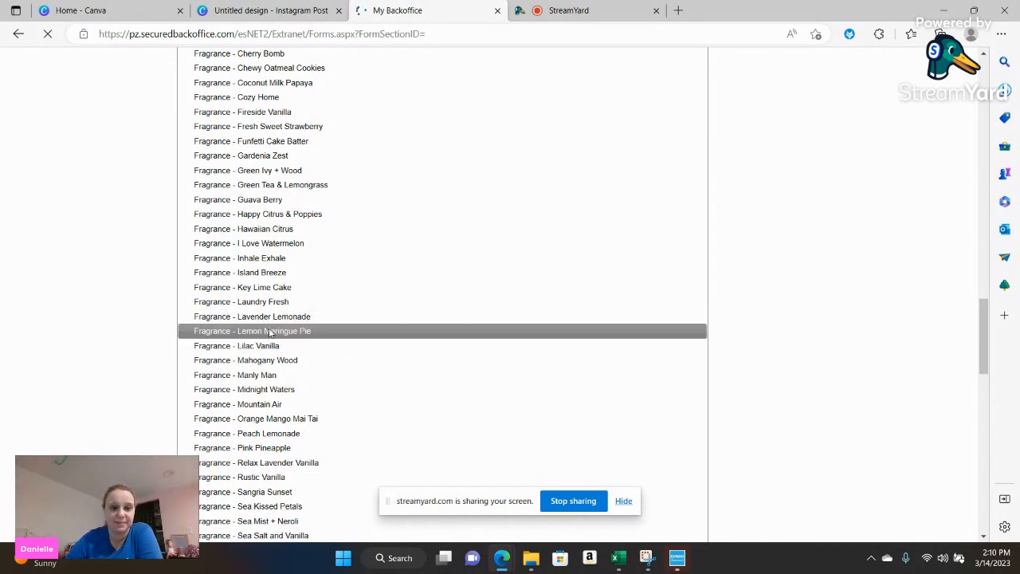
pyautogui.click(252, 330)
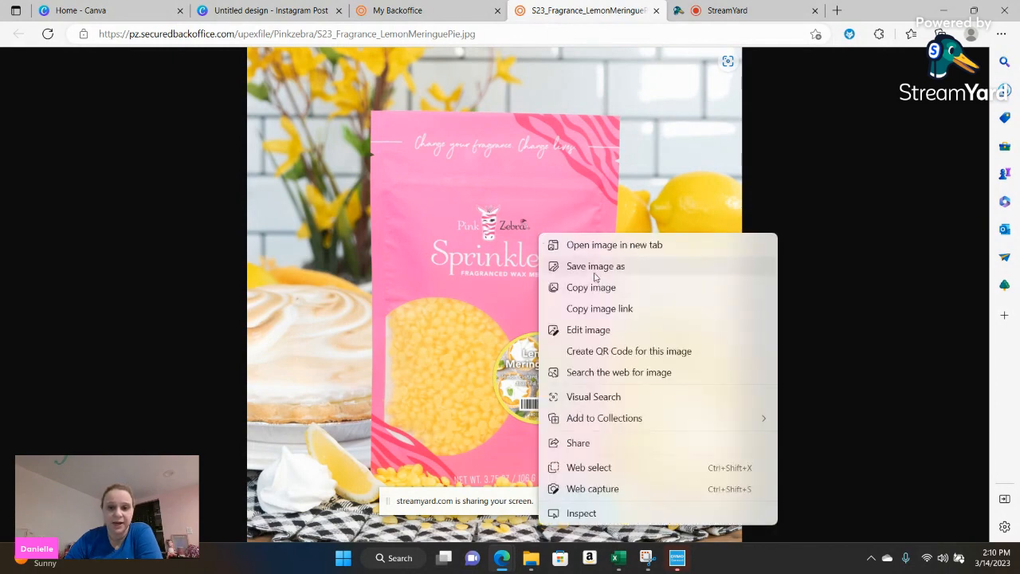
# Save the Lemon Meringue Pie photo to Desktop > pz images and return to Canva.
pyautogui.click(596, 265)
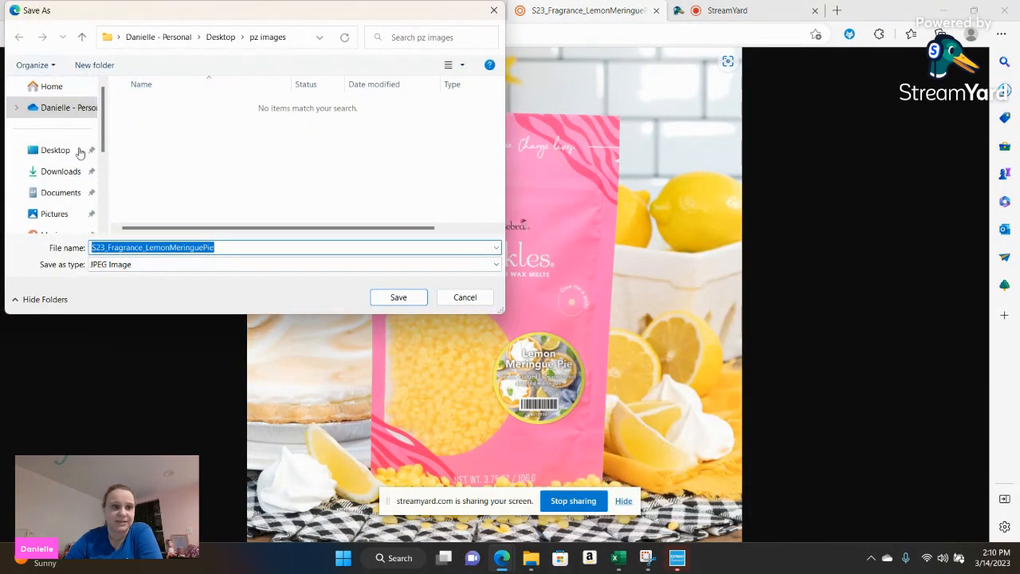
pyautogui.click(54, 150)
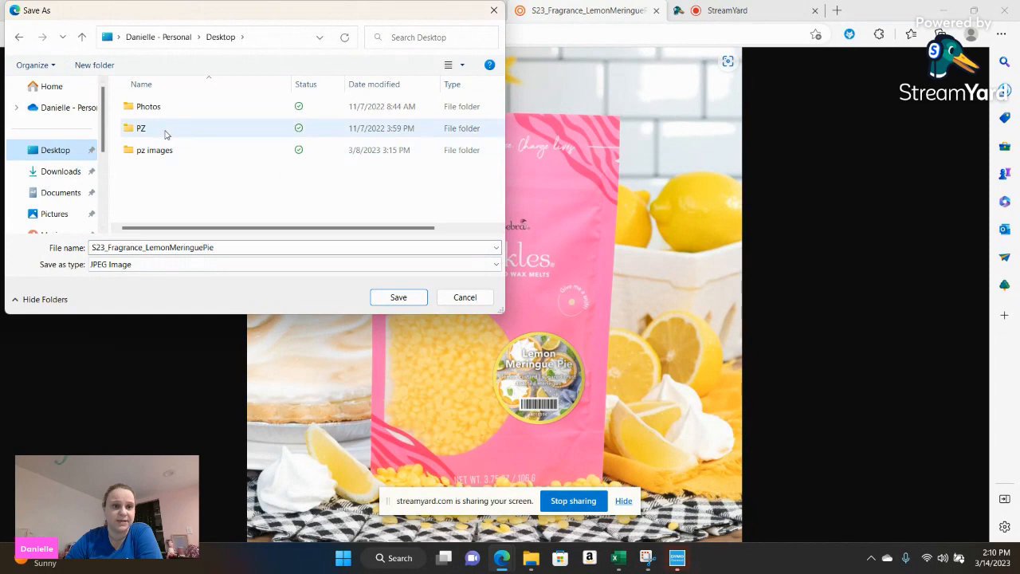
pyautogui.doubleClick(153, 150)
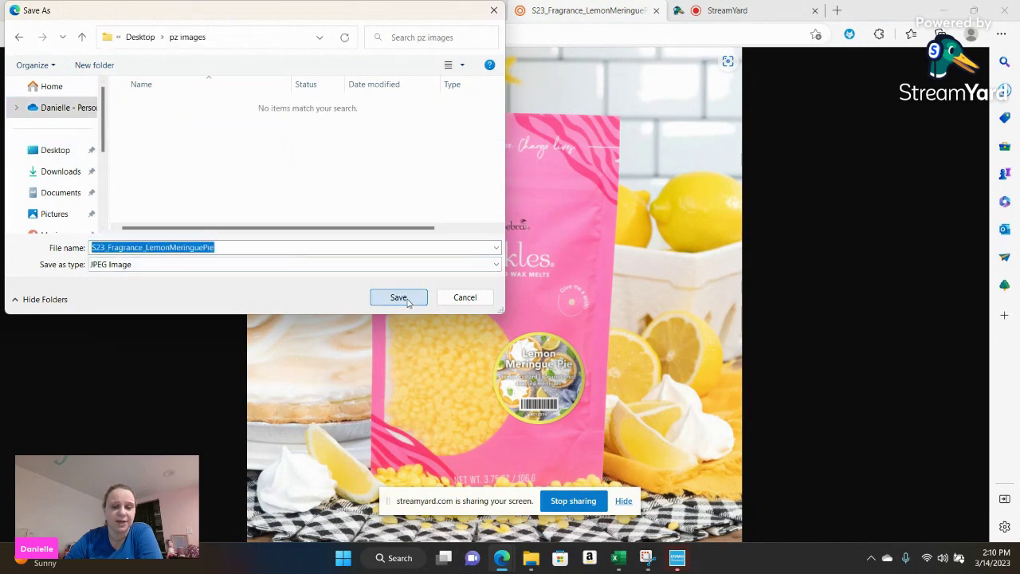
pyautogui.click(399, 297)
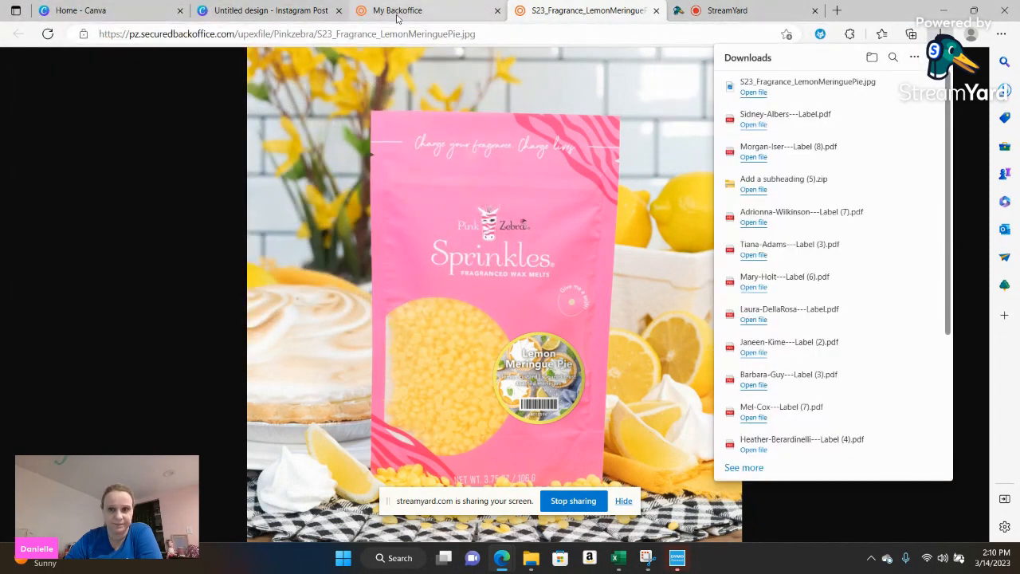
pyautogui.click(397, 10)
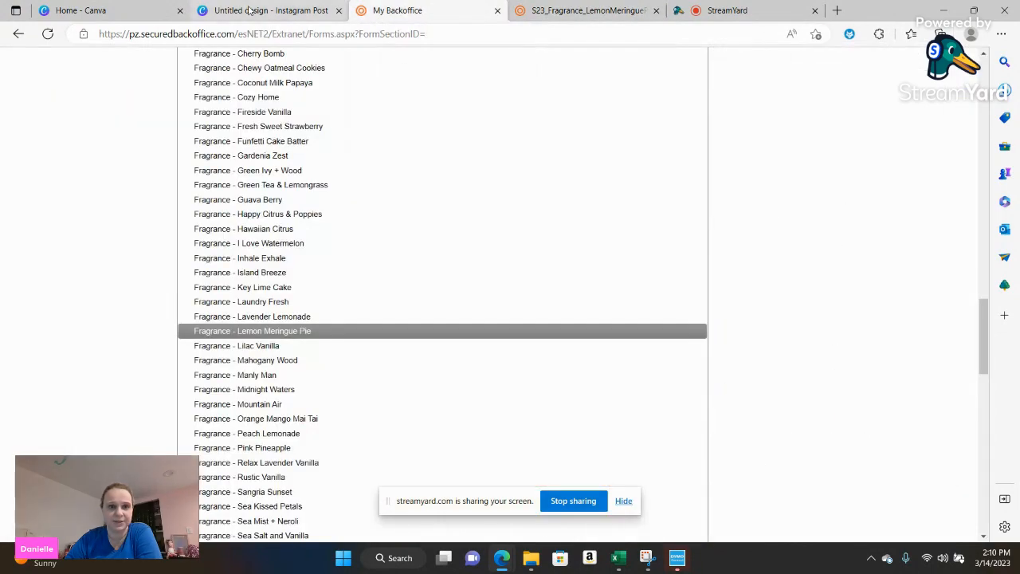
pyautogui.click(271, 9)
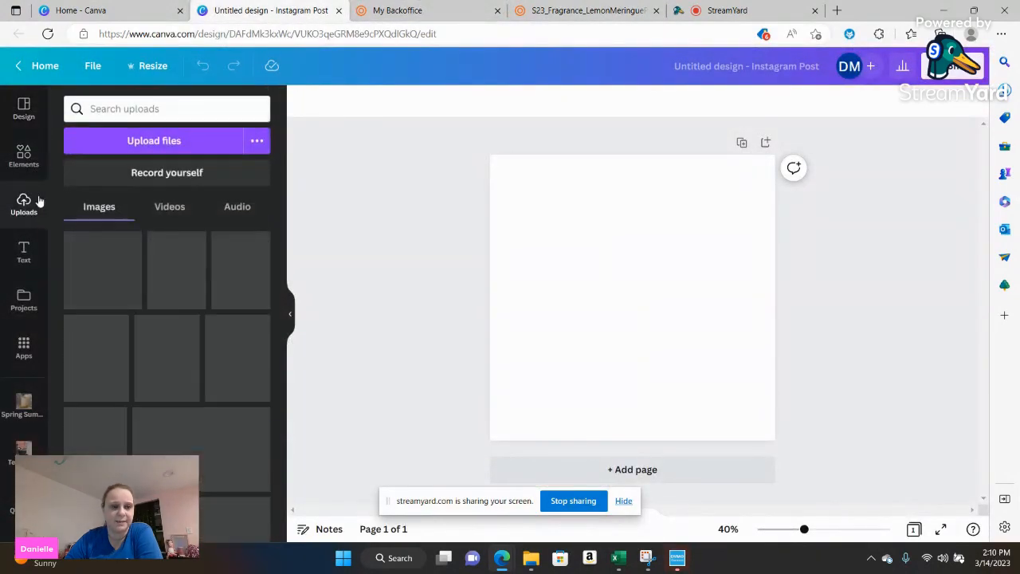
# Upload S23_Fragrance_LemonMeringuePie and place it to fill the first page.
pyautogui.click(153, 140)
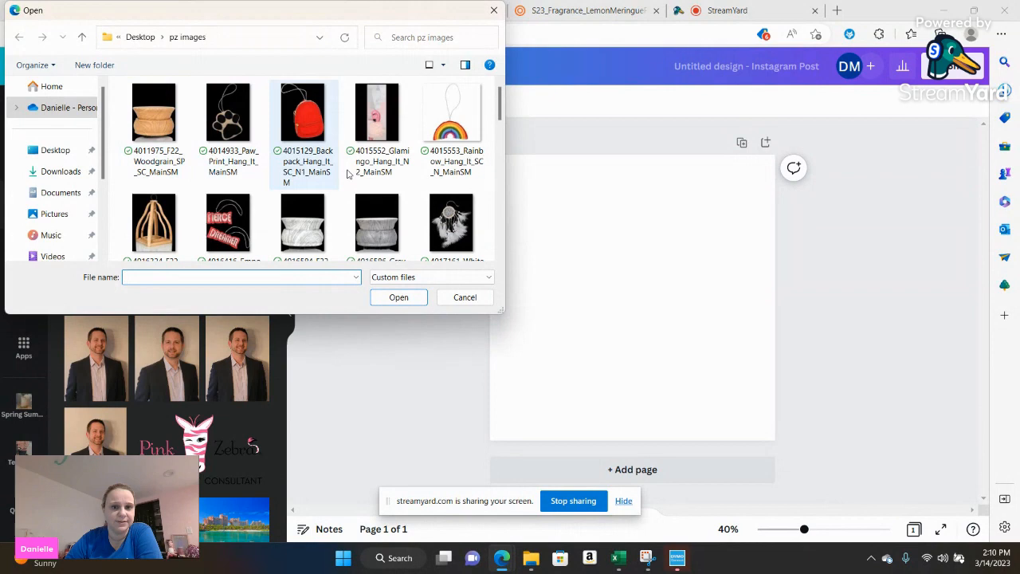
pyautogui.click(230, 194)
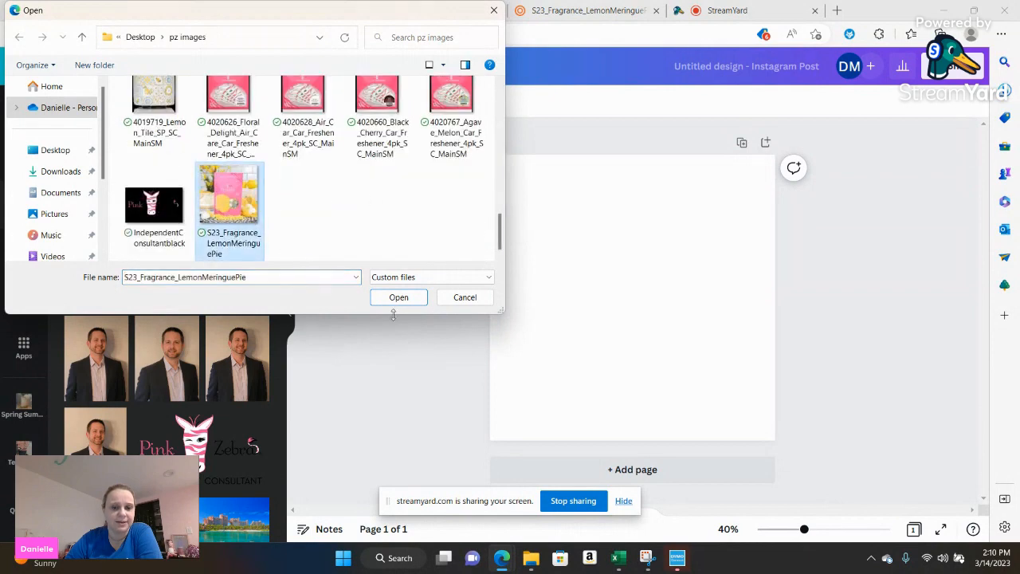
pyautogui.click(398, 296)
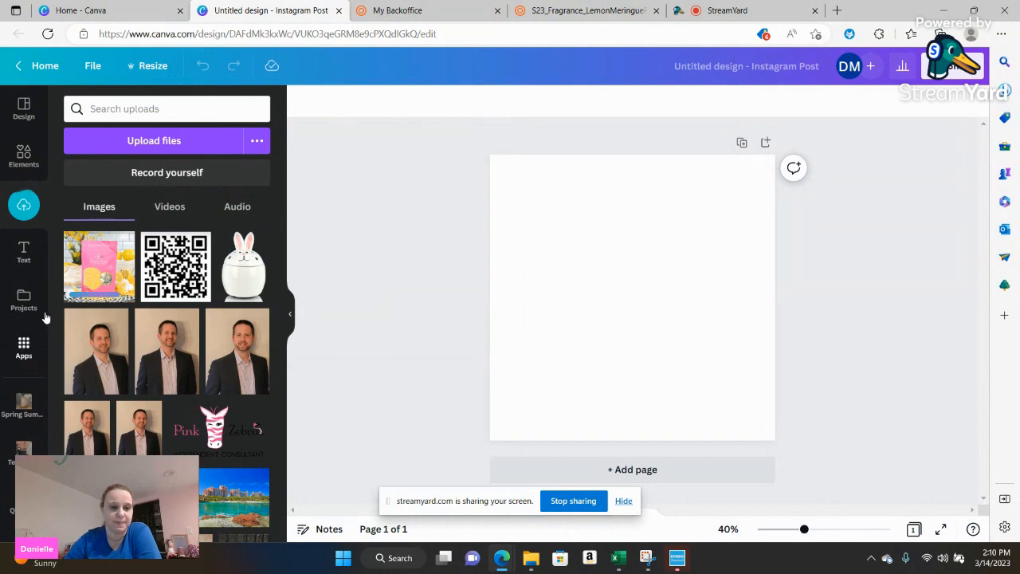
pyautogui.click(99, 266)
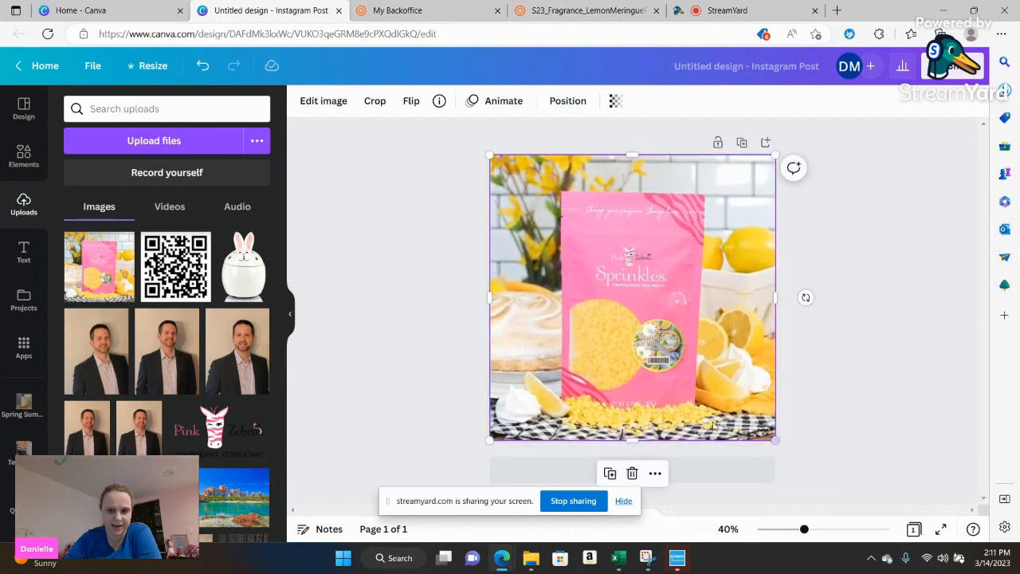
# Add a styled Happy Pi Day heading and colour it yellow.
pyautogui.click(22, 253)
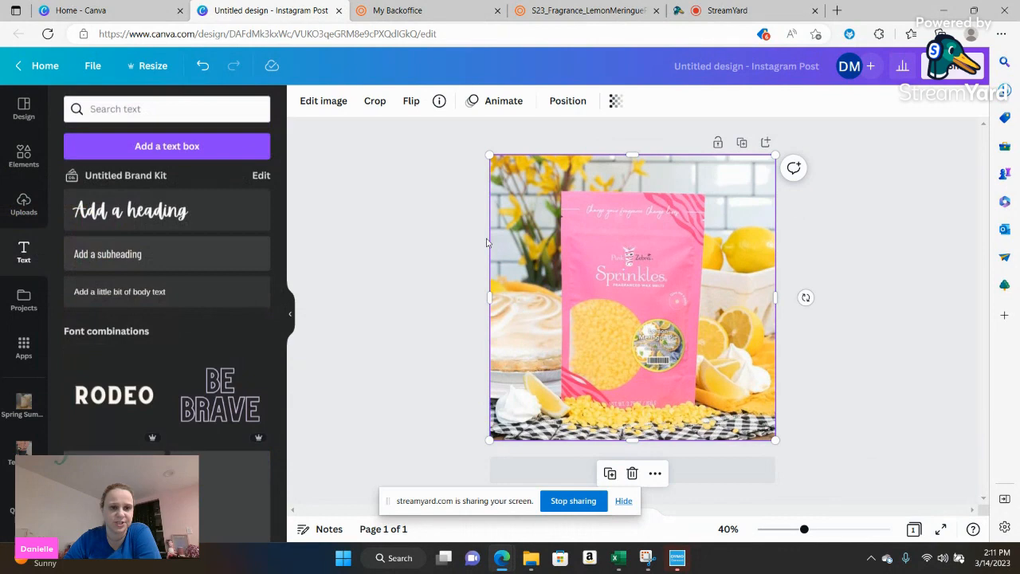
pyautogui.scroll(-3)
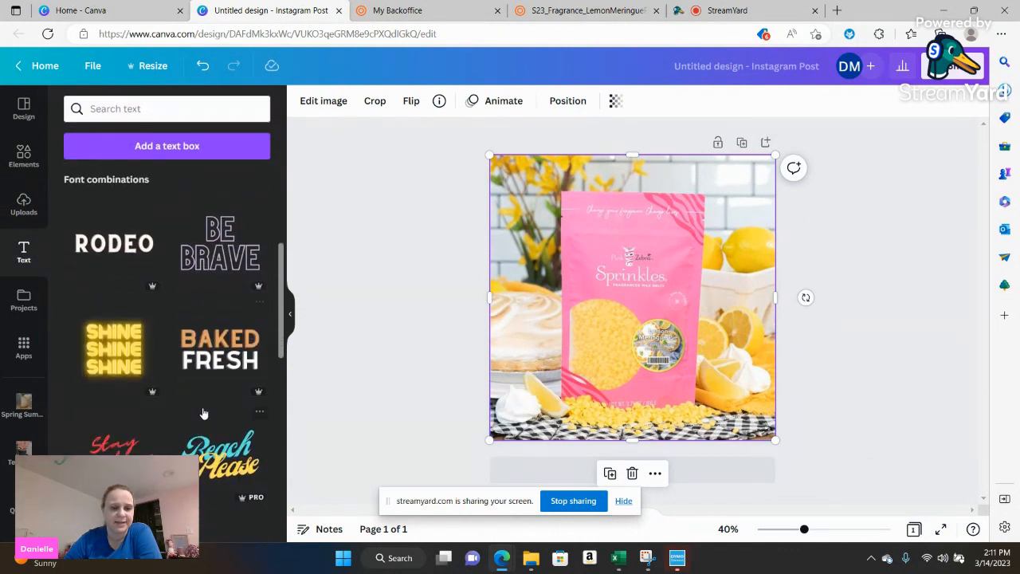
pyautogui.scroll(-3)
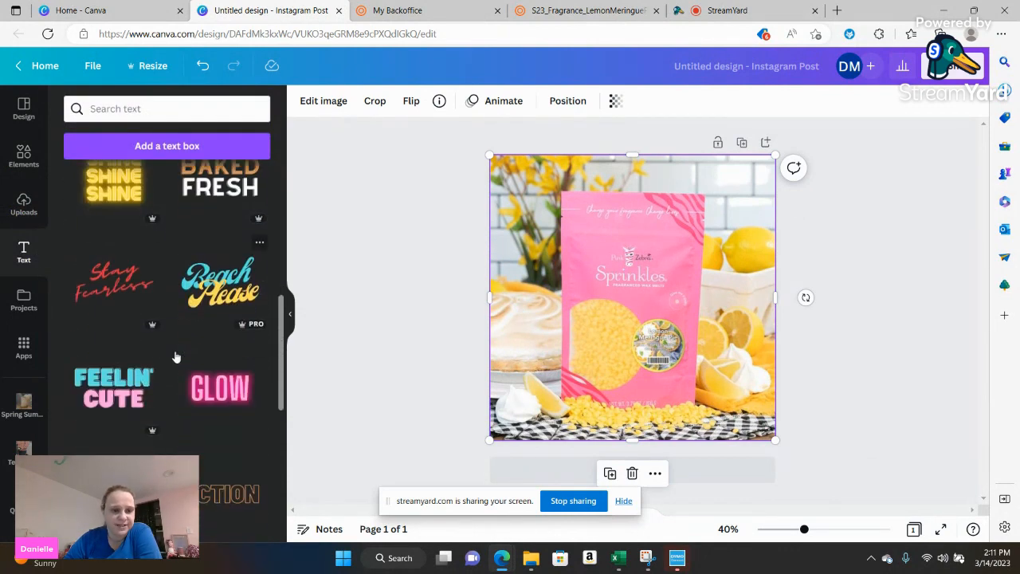
pyautogui.scroll(3)
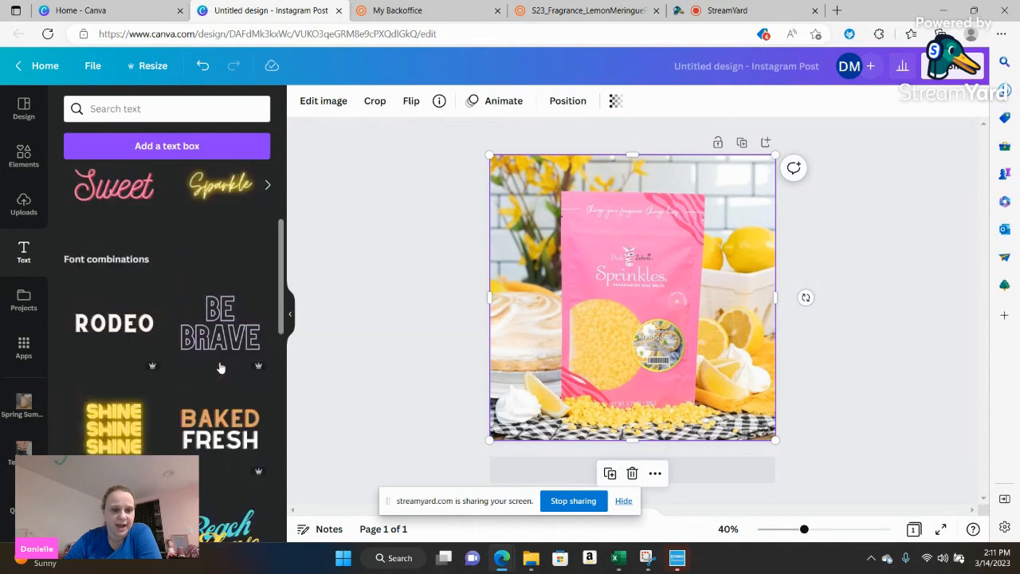
pyautogui.click(220, 184)
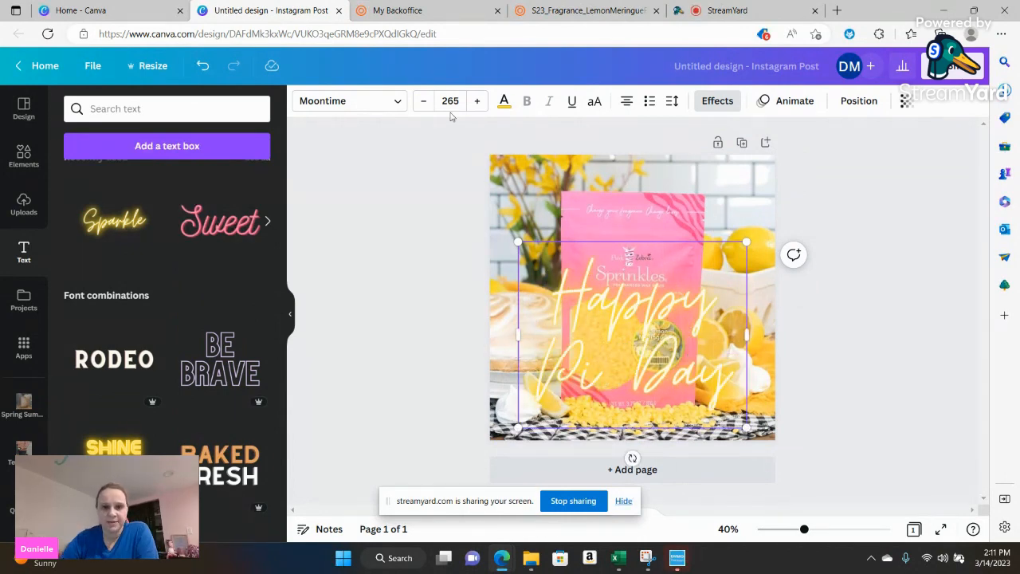
pyautogui.click(503, 100)
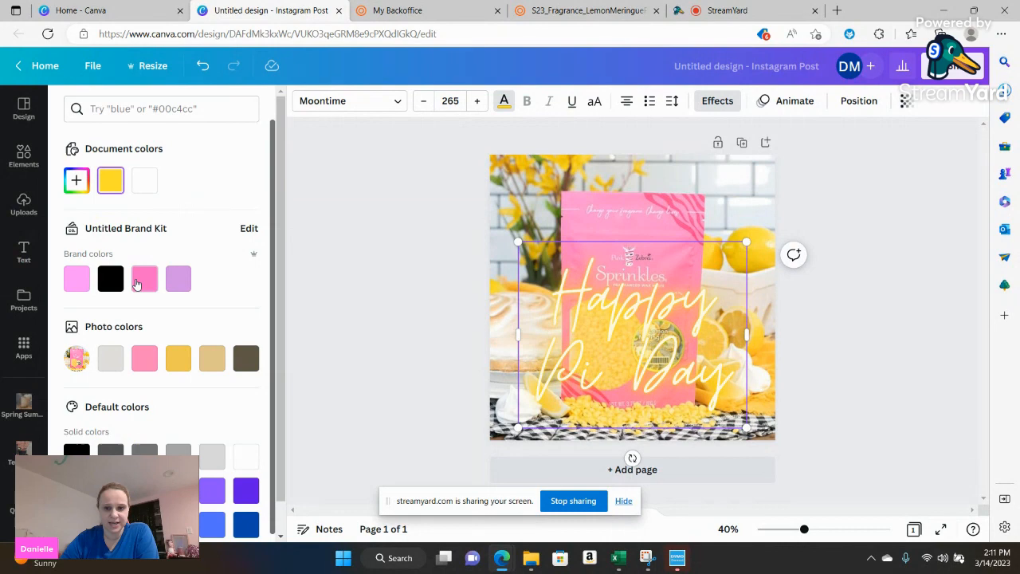
pyautogui.click(144, 277)
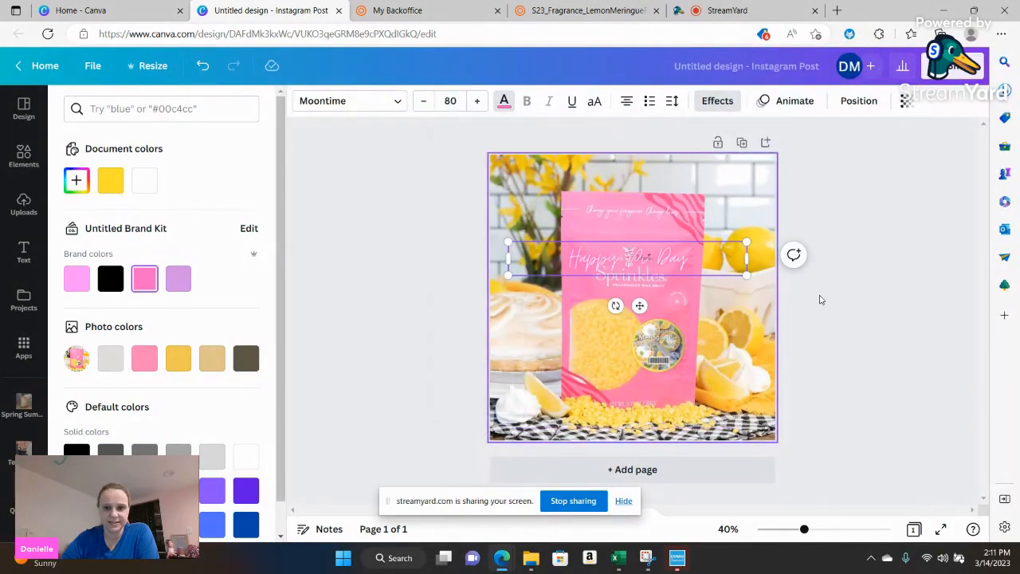
# Move the yellow Happy Pi Day heading to the top of the pink bag at size 99.
pyautogui.click(22, 251)
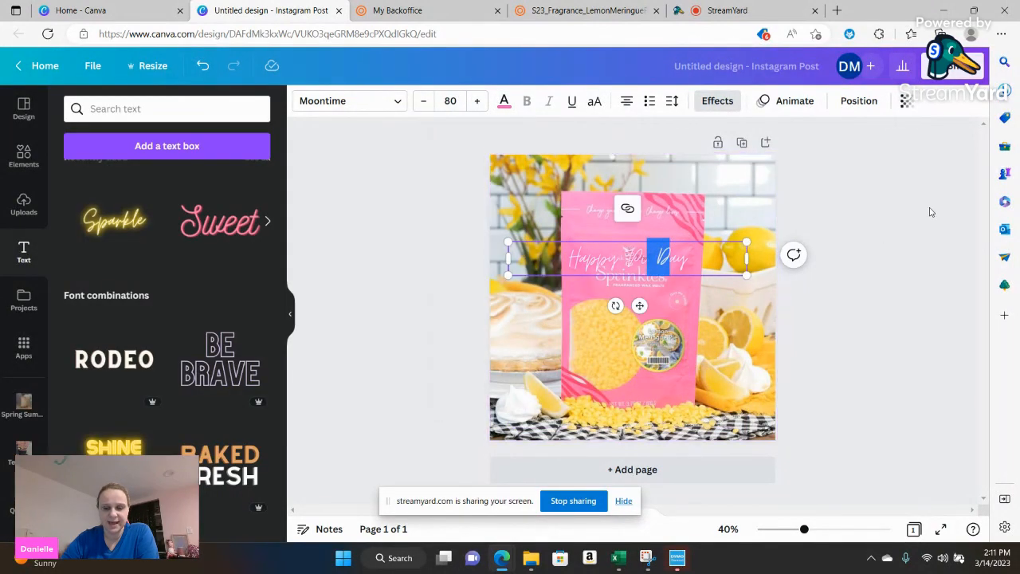
pyautogui.moveTo(629, 259); pyautogui.dragTo(625, 163)
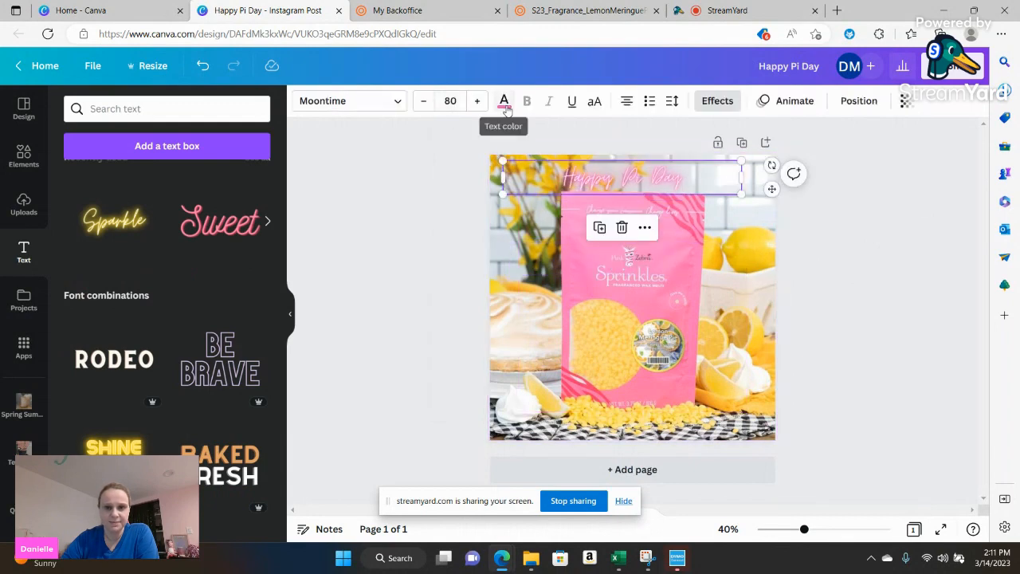
pyautogui.click(504, 100)
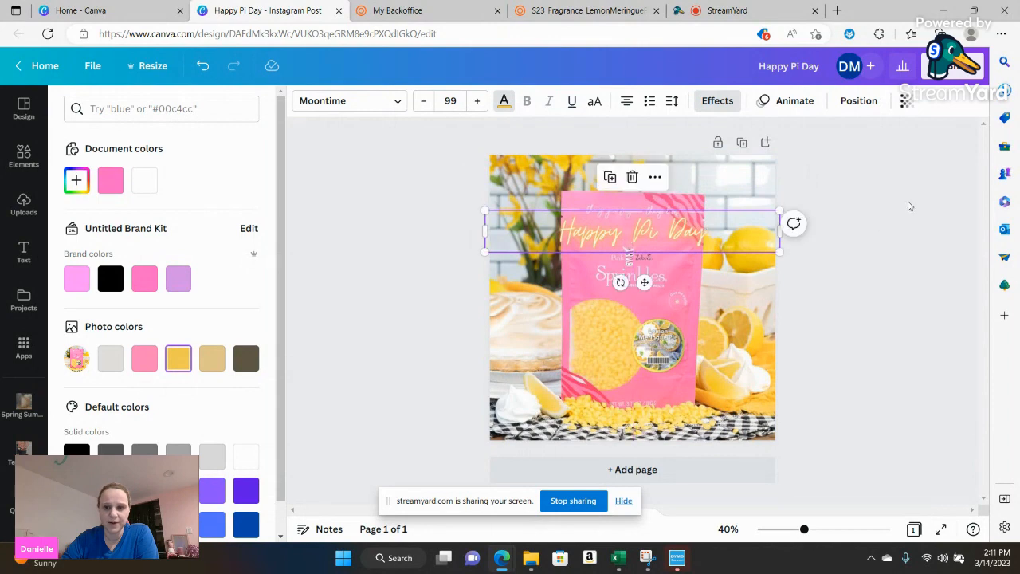
pyautogui.click(22, 252)
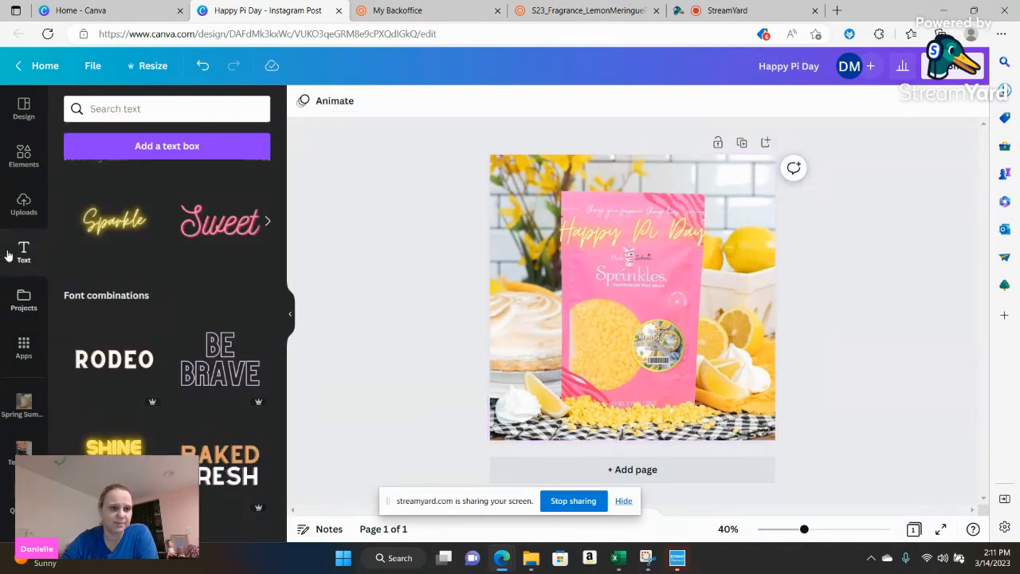
# Add the uploaded Pink Zebra logo and settle it in the photo's top-right corner.
pyautogui.click(622, 298)
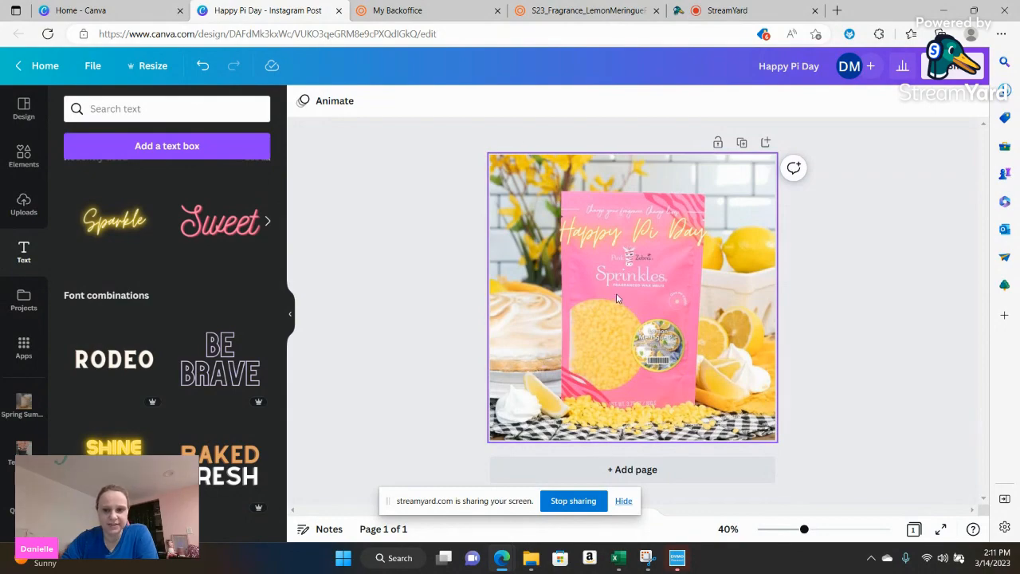
pyautogui.click(23, 206)
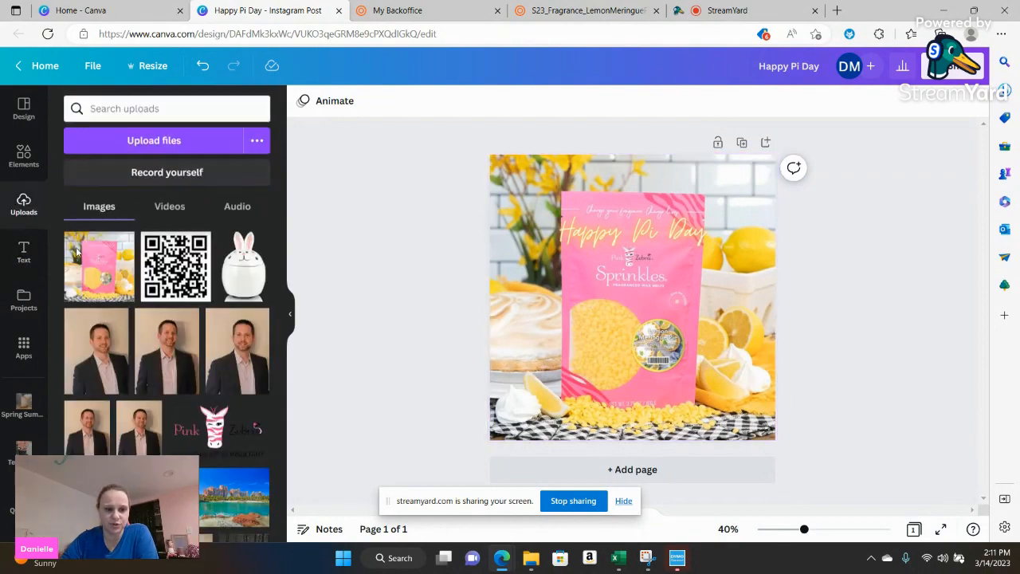
pyautogui.scroll(-3)
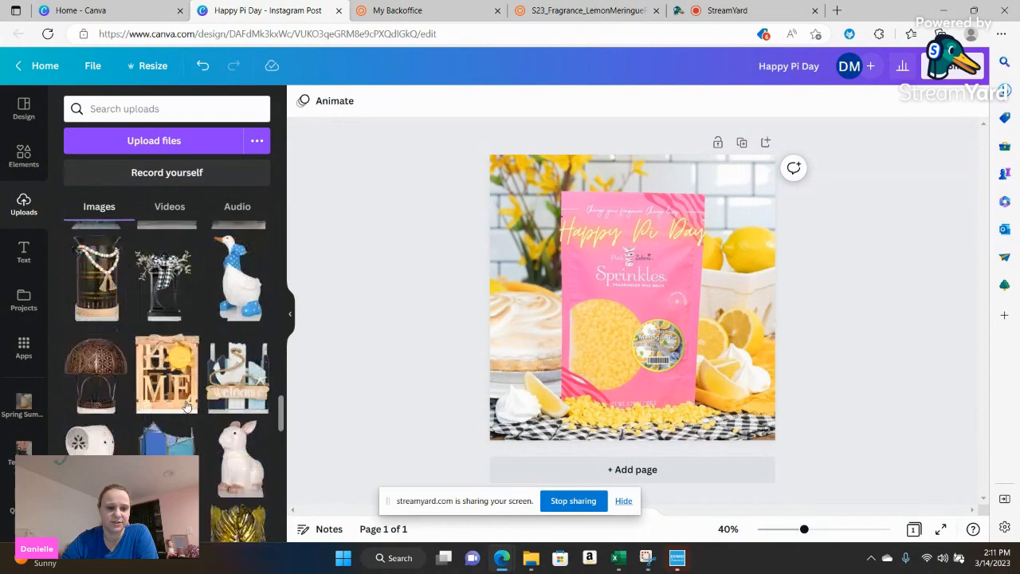
pyautogui.scroll(-3)
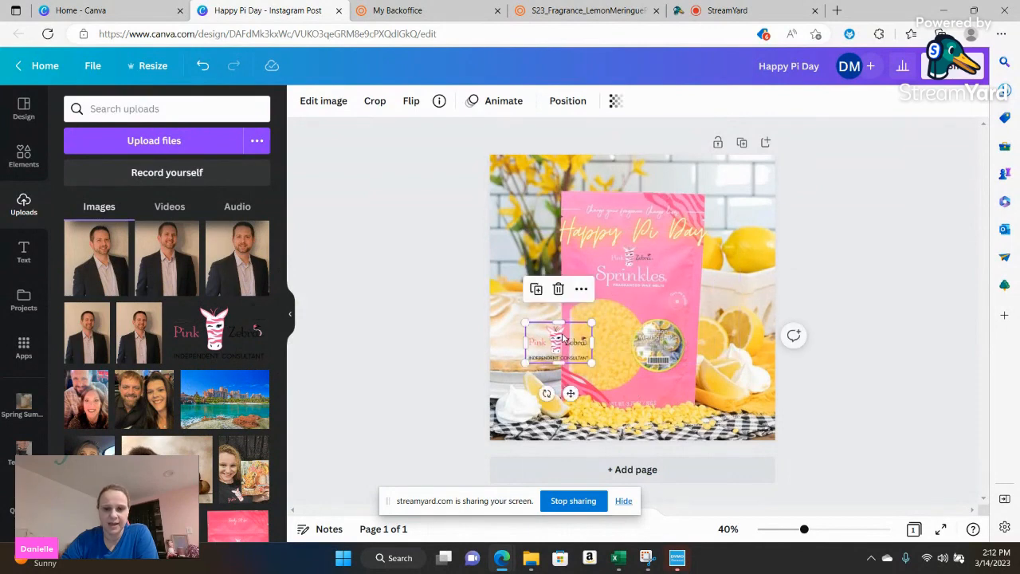
pyautogui.moveTo(558, 341); pyautogui.dragTo(731, 183)
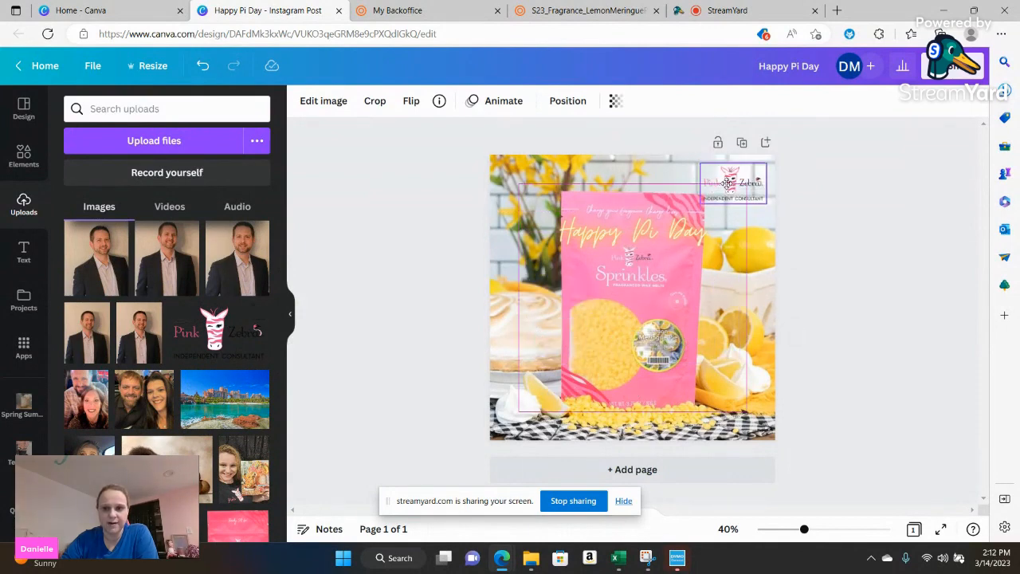
pyautogui.moveTo(731, 184); pyautogui.dragTo(651, 214)
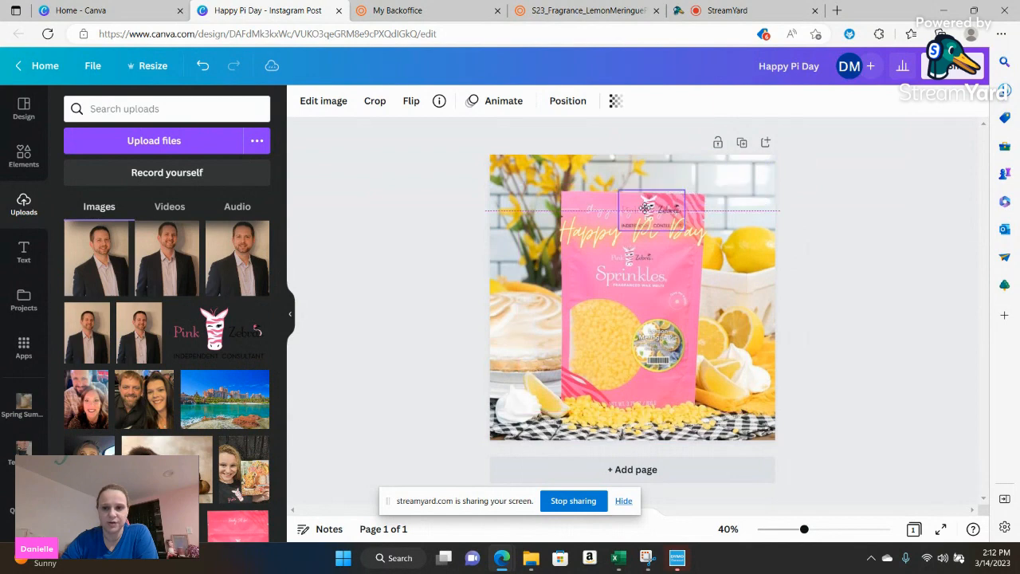
pyautogui.moveTo(656, 211); pyautogui.dragTo(733, 182)
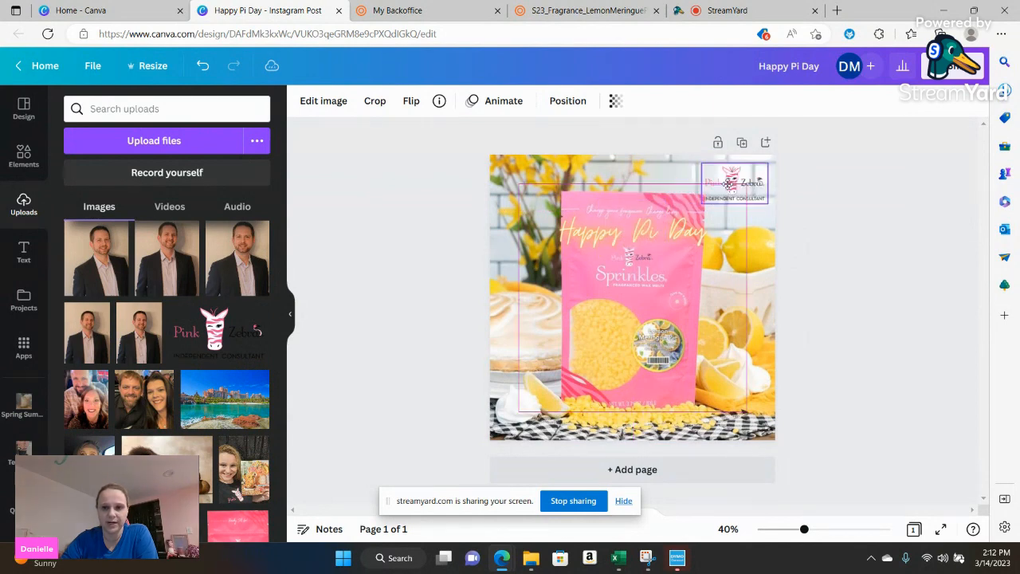
pyautogui.click(733, 183)
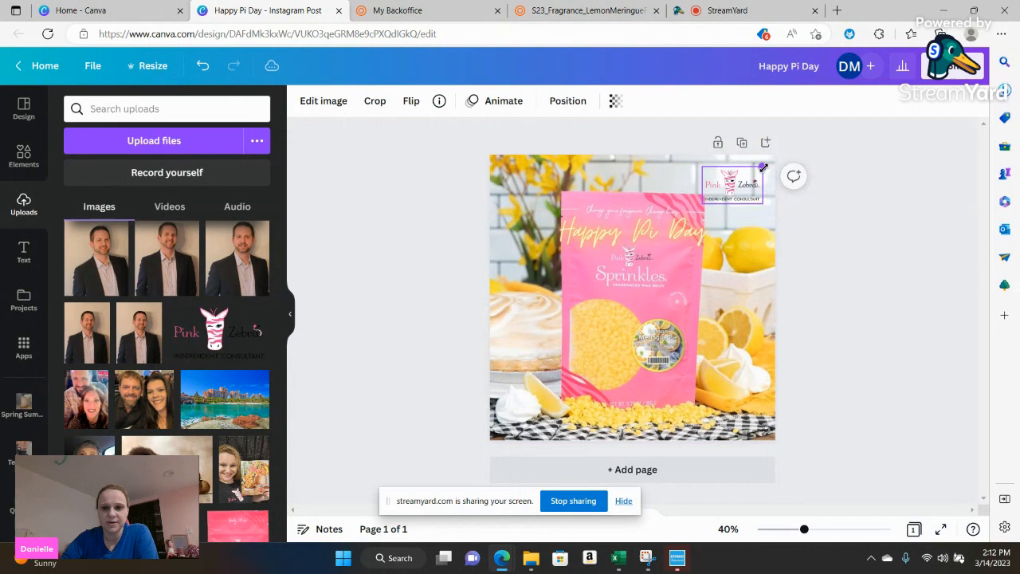
pyautogui.click(732, 184)
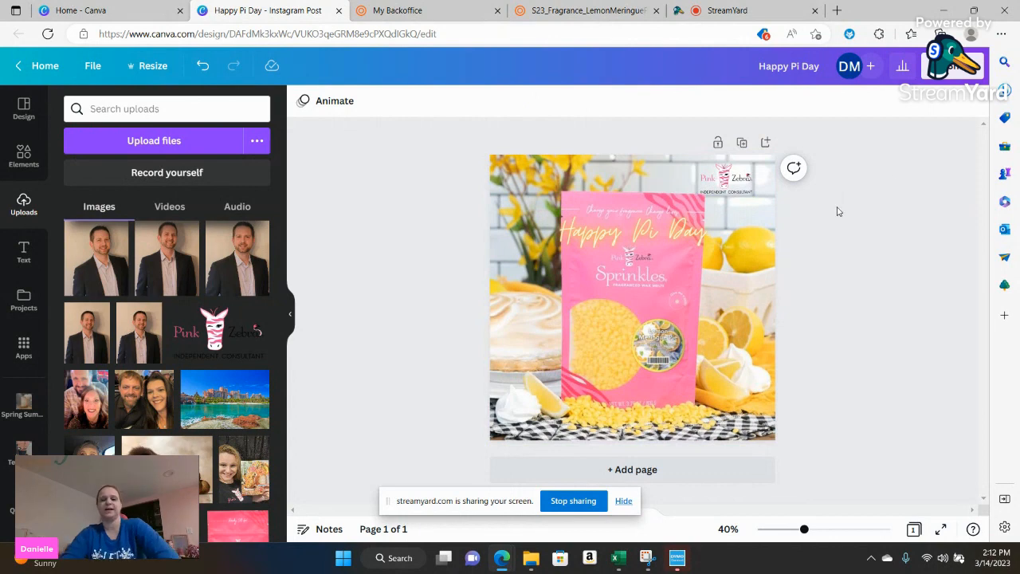
# Search Elements graphics for 'box' and try a black square outline on the photo.
pyautogui.click(23, 156)
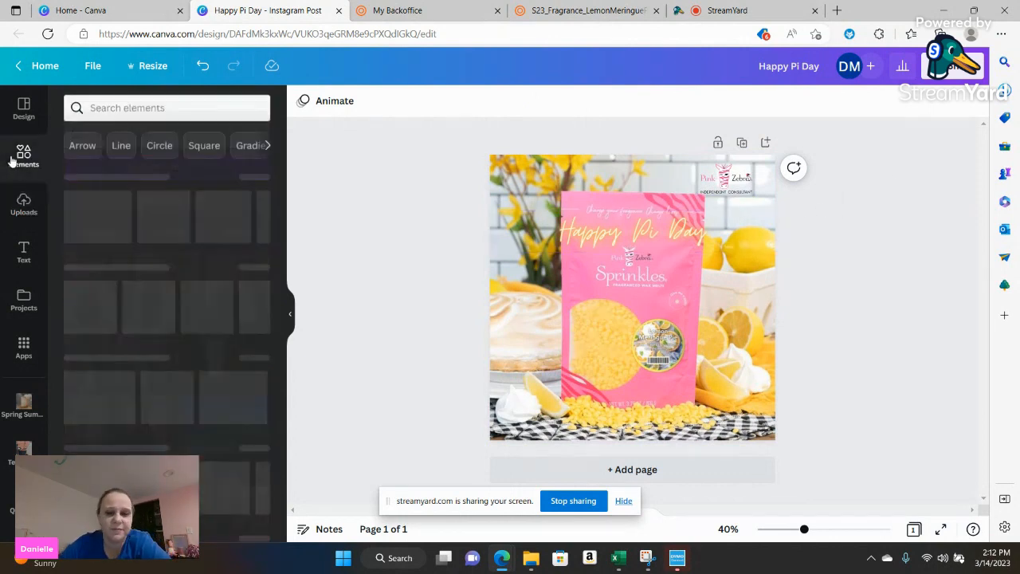
pyautogui.click(22, 156)
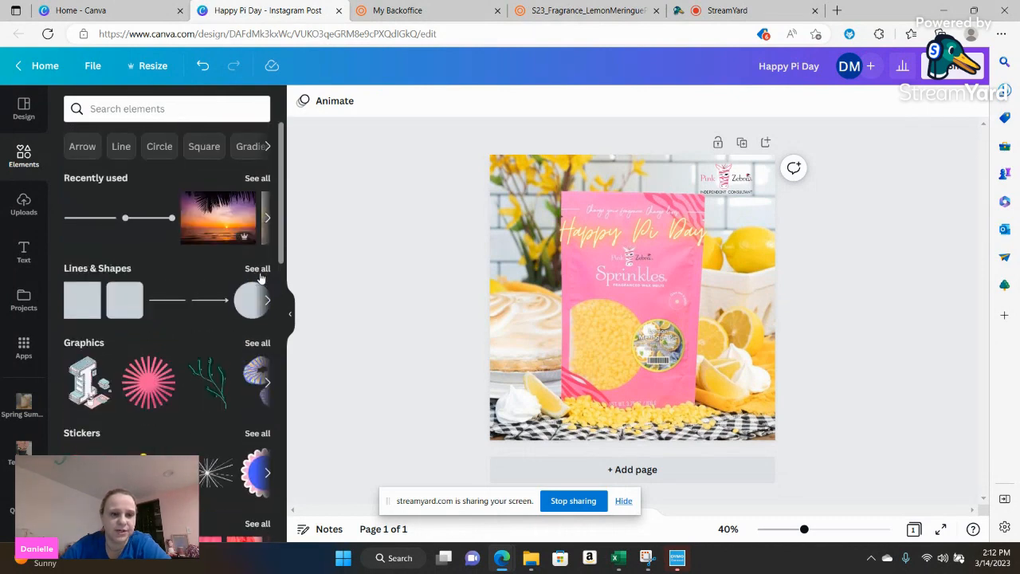
pyautogui.click(144, 108)
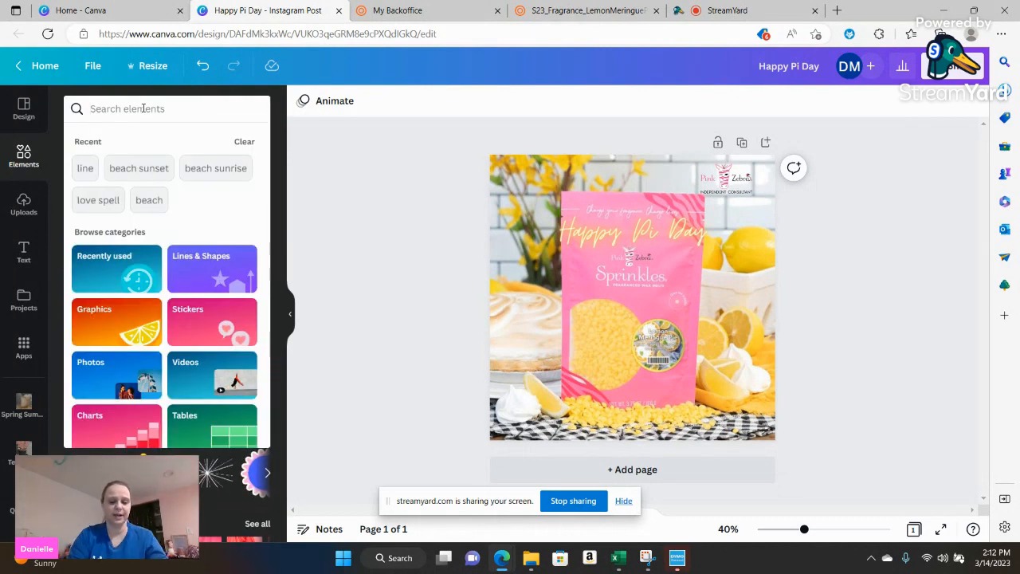
pyautogui.write('box')
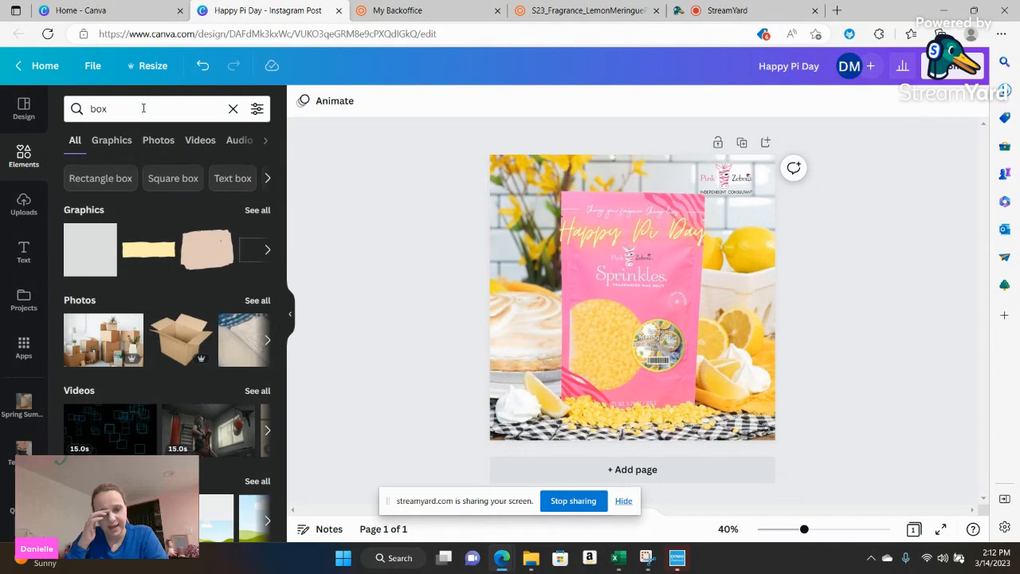
pyautogui.scroll(-3)
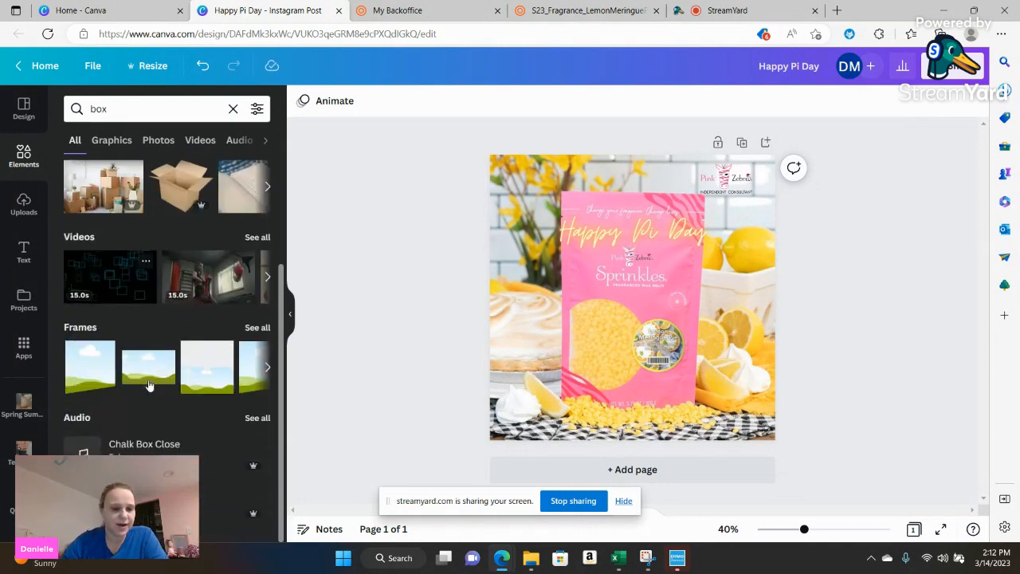
pyautogui.click(111, 140)
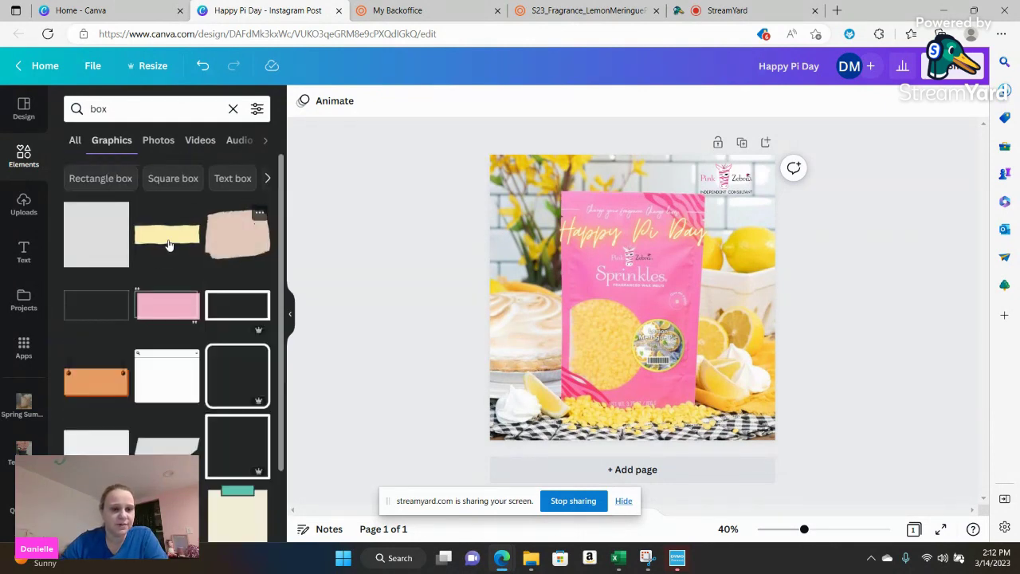
pyautogui.scroll(-3)
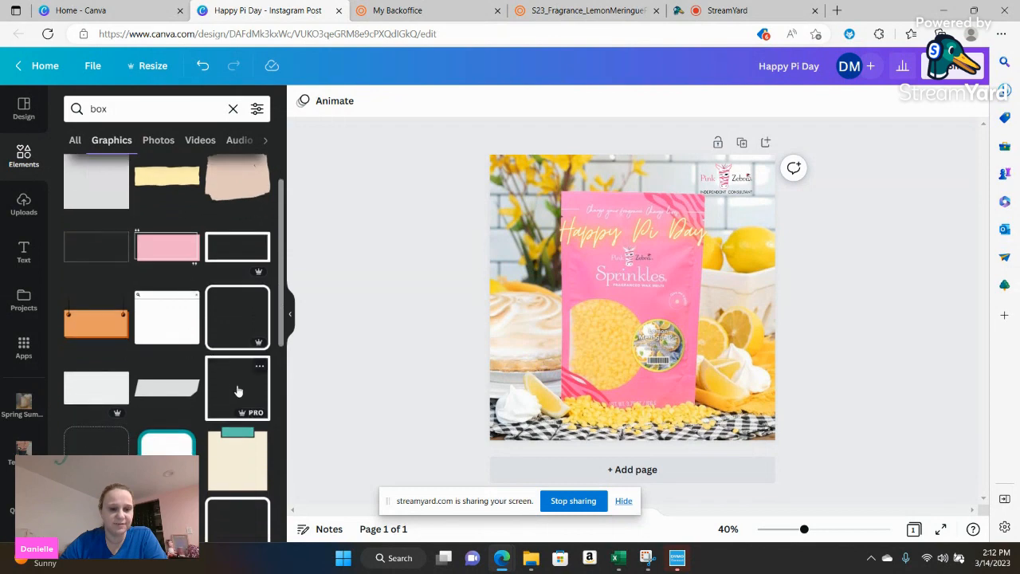
pyautogui.click(235, 389)
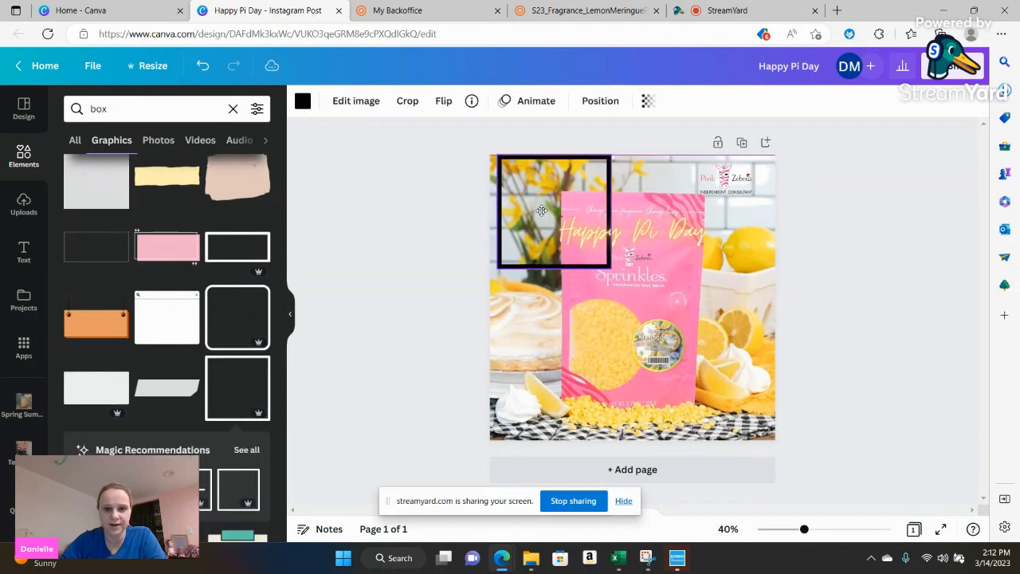
pyautogui.moveTo(542, 210); pyautogui.dragTo(554, 220)
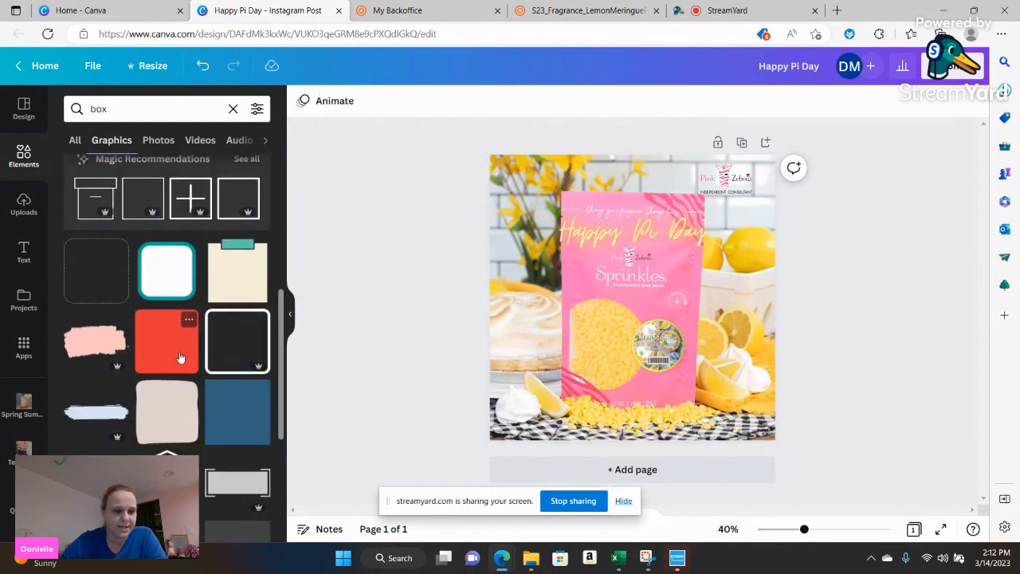
# From Recently used elements, add a full-size 1080×1080 square around the photo.
pyautogui.click(233, 109)
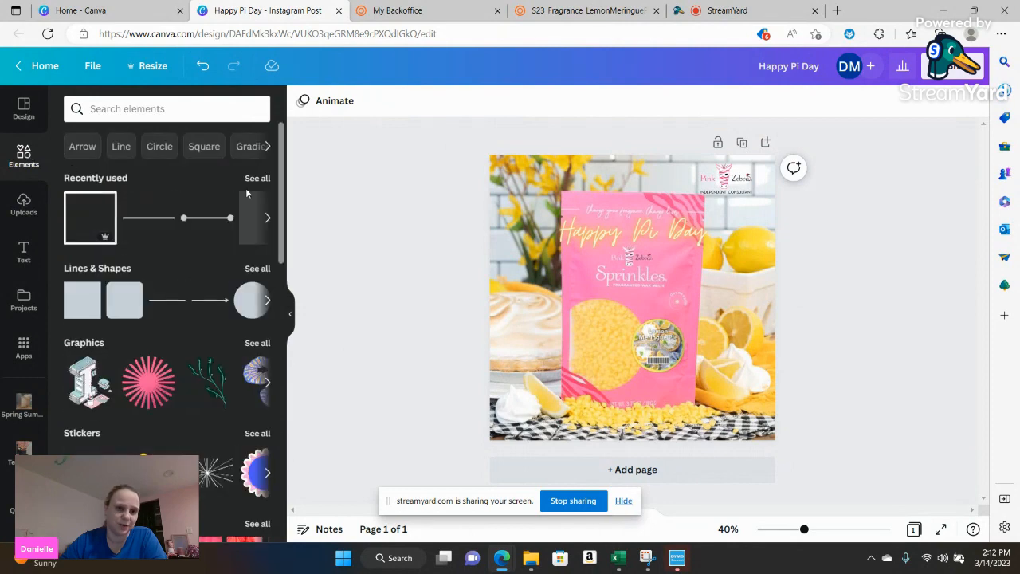
pyautogui.click(258, 179)
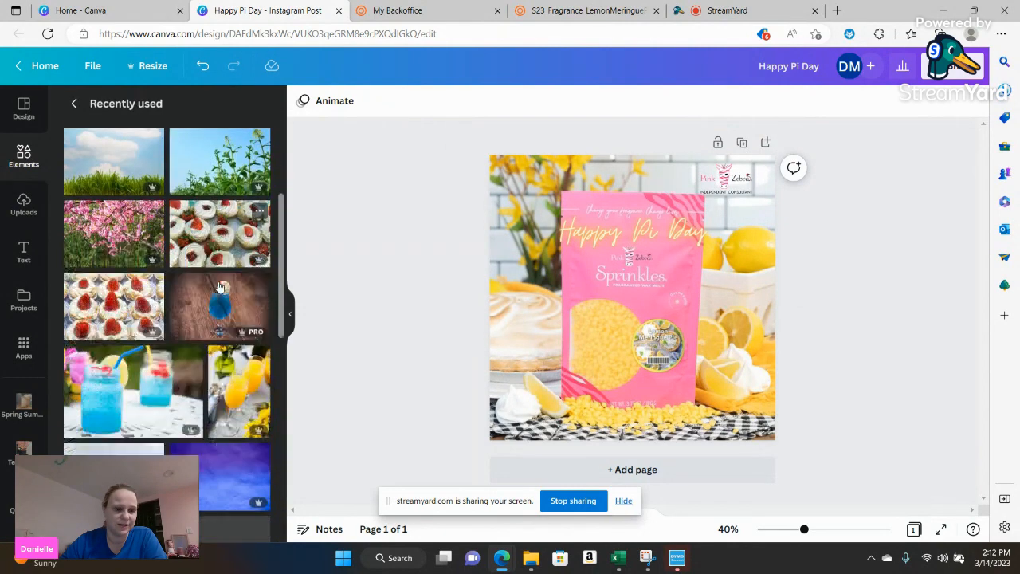
pyautogui.scroll(-3)
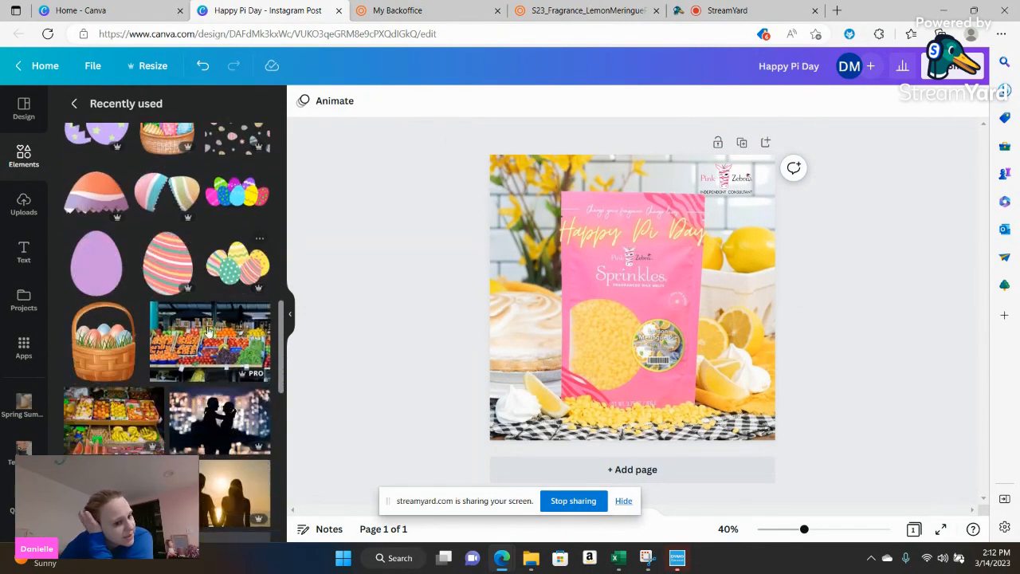
pyautogui.scroll(-3)
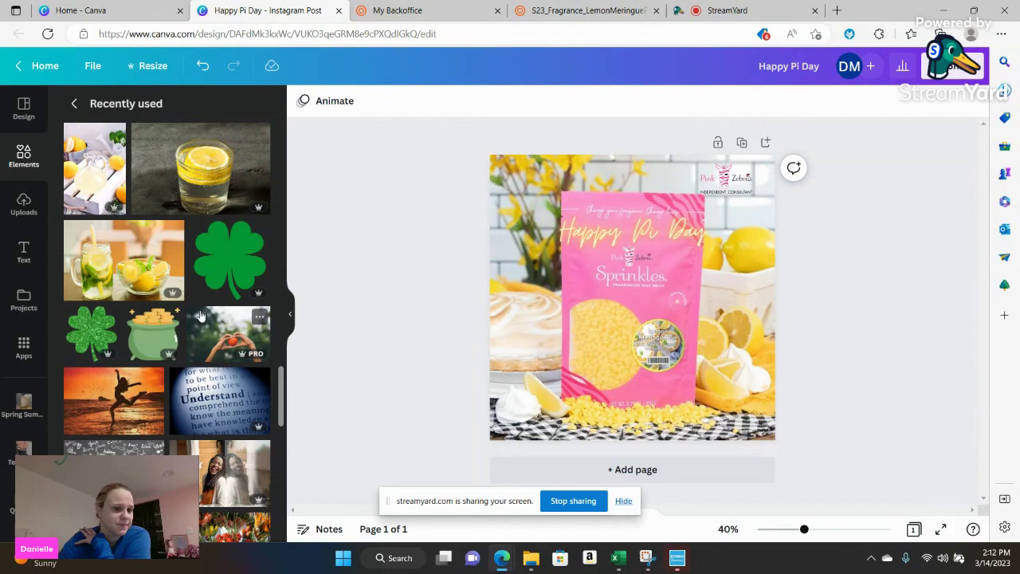
pyautogui.scroll(-3)
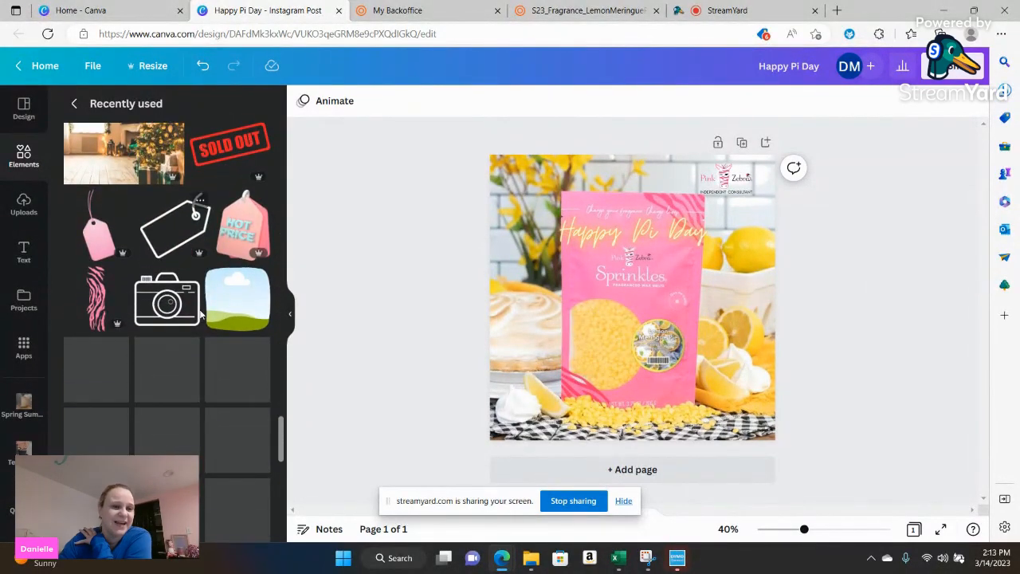
pyautogui.scroll(3)
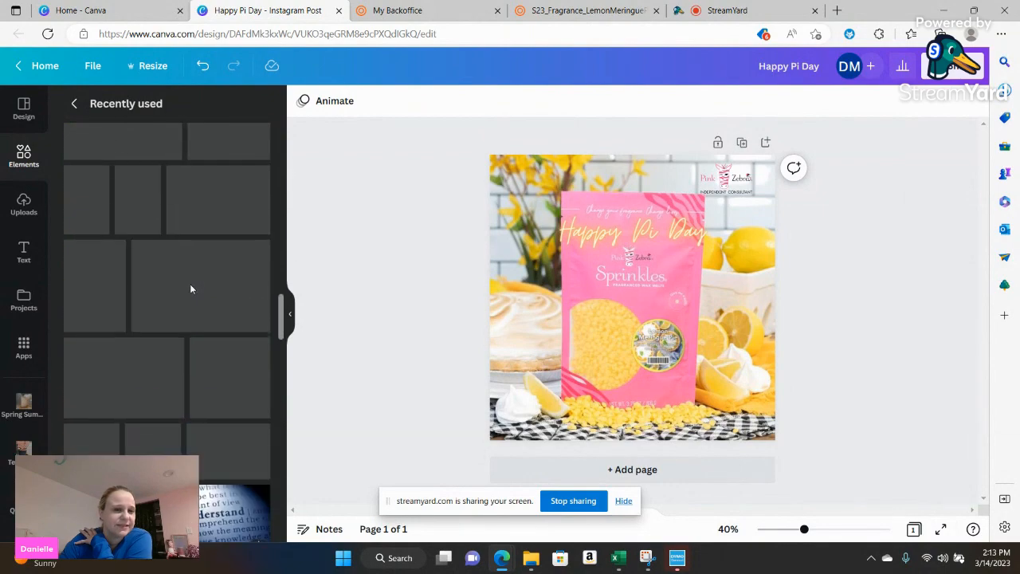
pyautogui.scroll(-3)
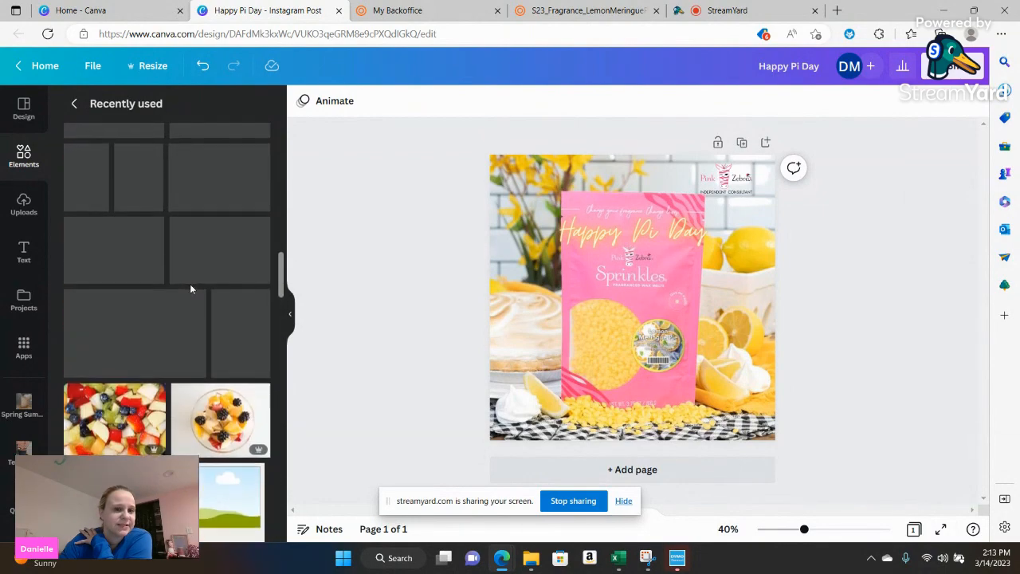
pyautogui.scroll(-3)
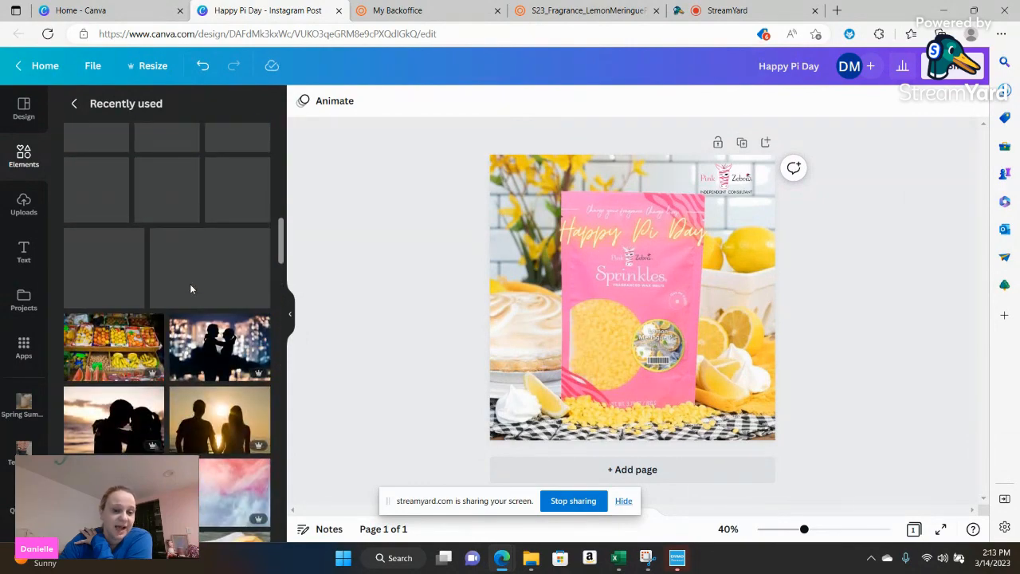
pyautogui.scroll(-3)
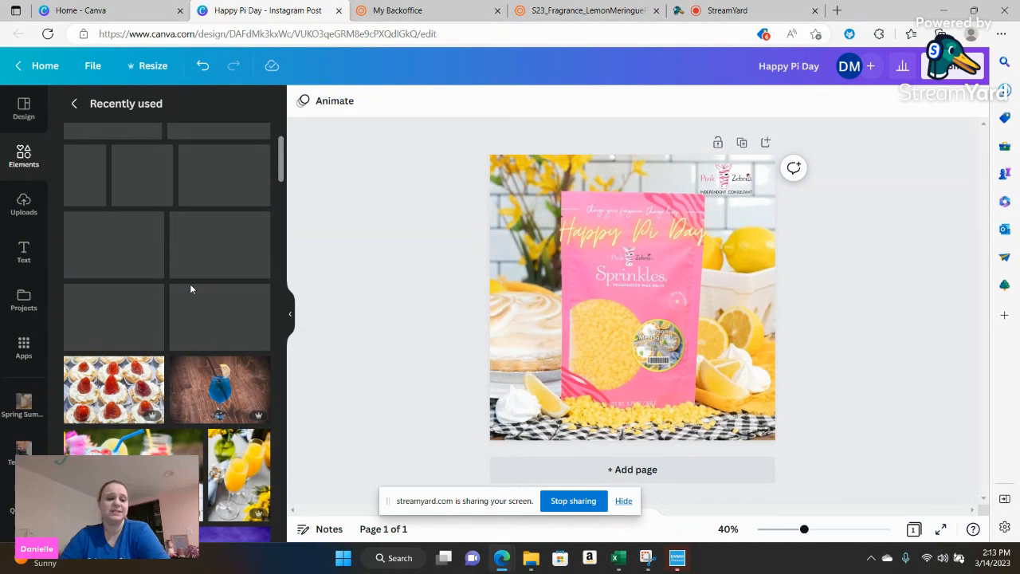
pyautogui.click(631, 298)
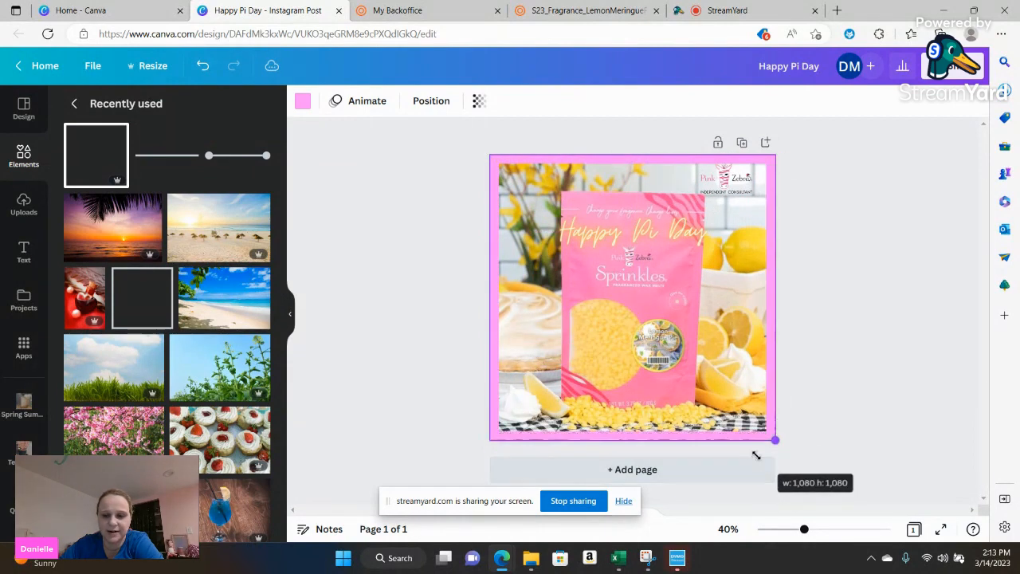
# Send the pink square behind the photo so it forms a thin border, logo on top.
pyautogui.click(630, 299)
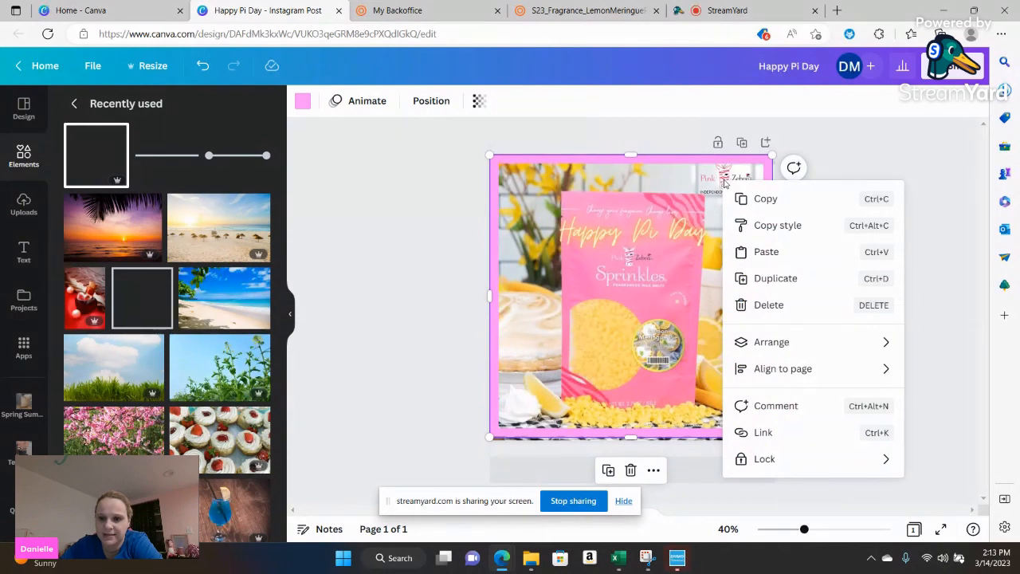
pyautogui.moveTo(794, 385)
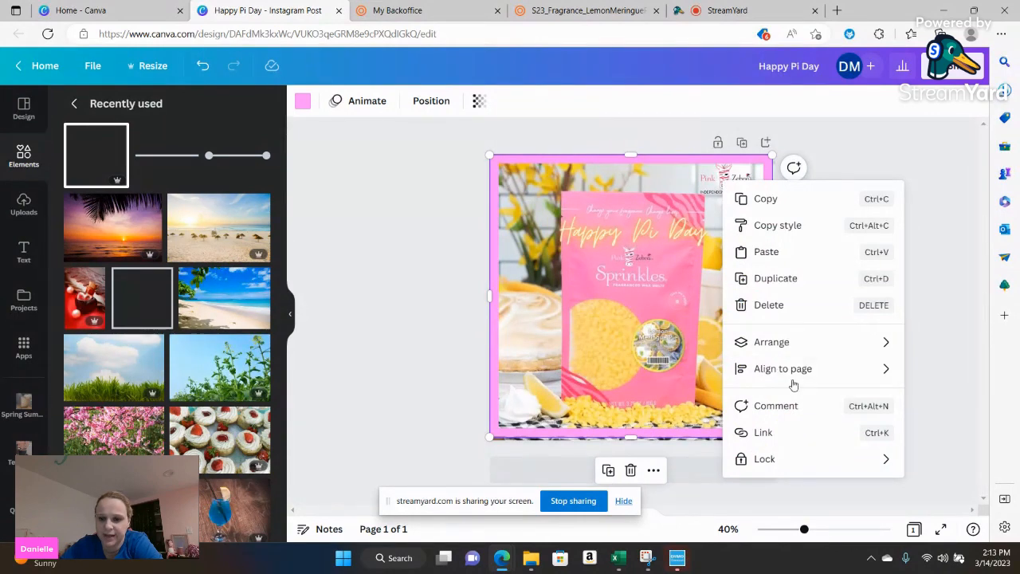
pyautogui.click(772, 341)
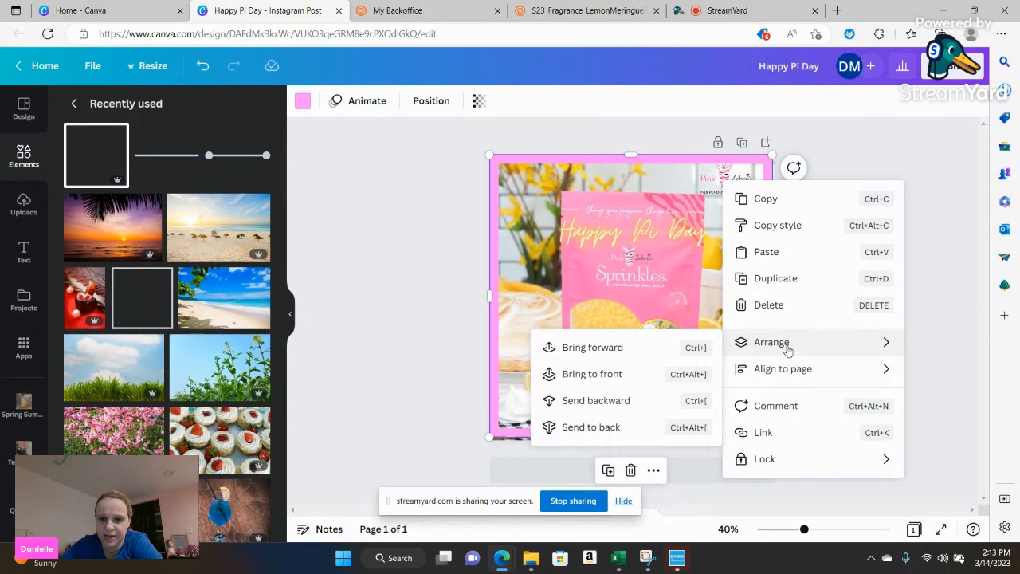
pyautogui.moveTo(634, 427)
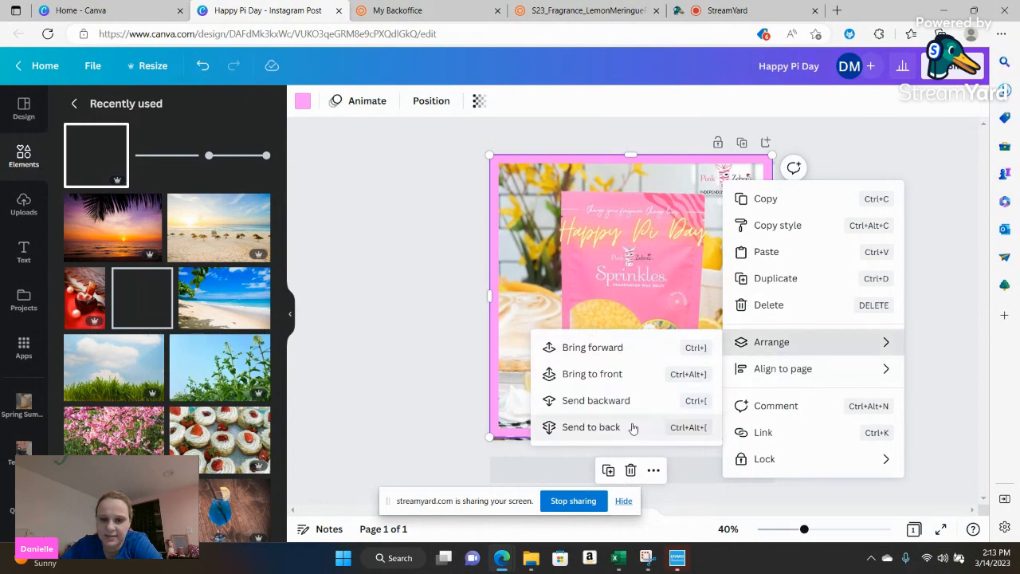
pyautogui.moveTo(625, 373)
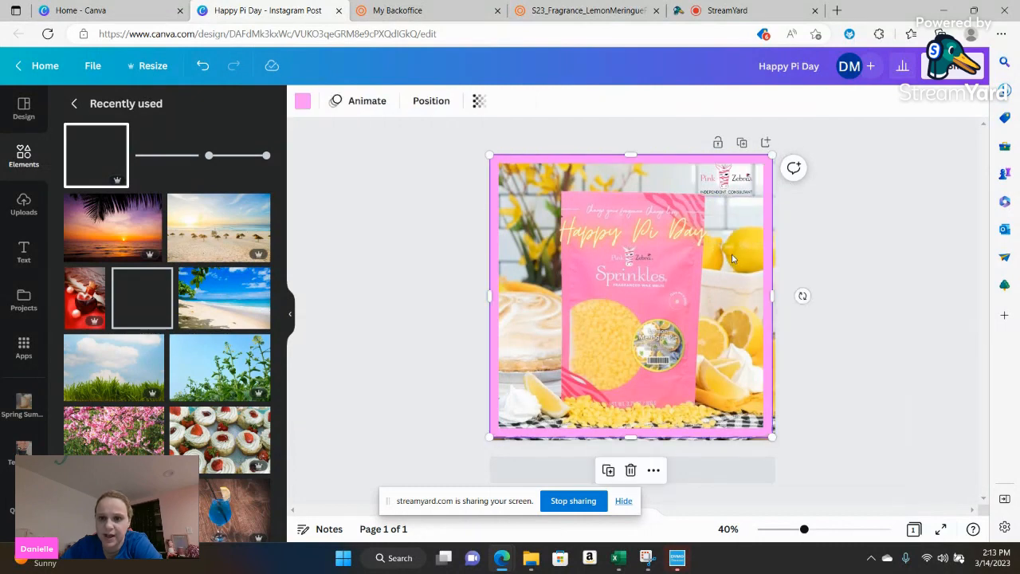
pyautogui.rightClick(734, 256)
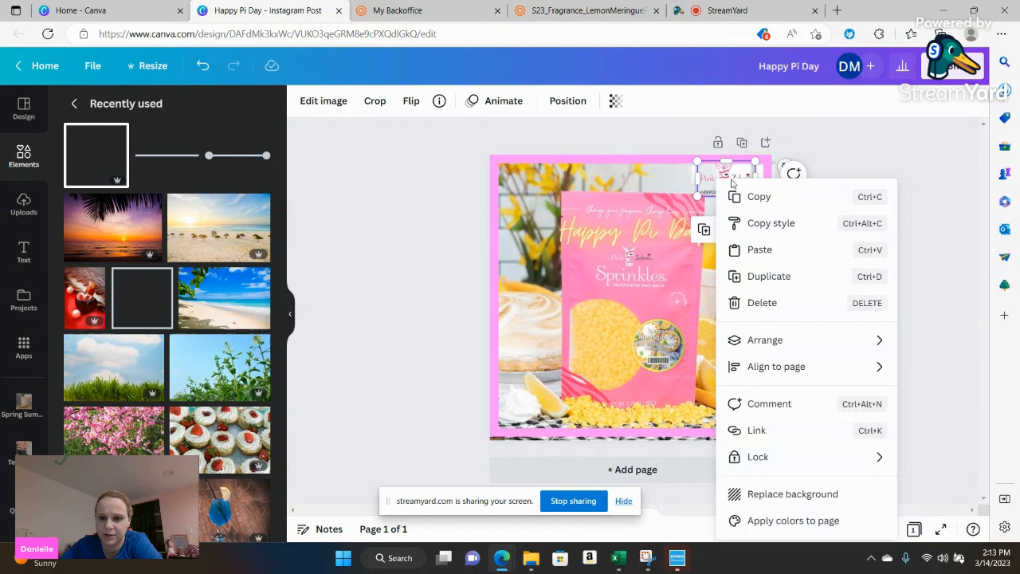
pyautogui.click(766, 340)
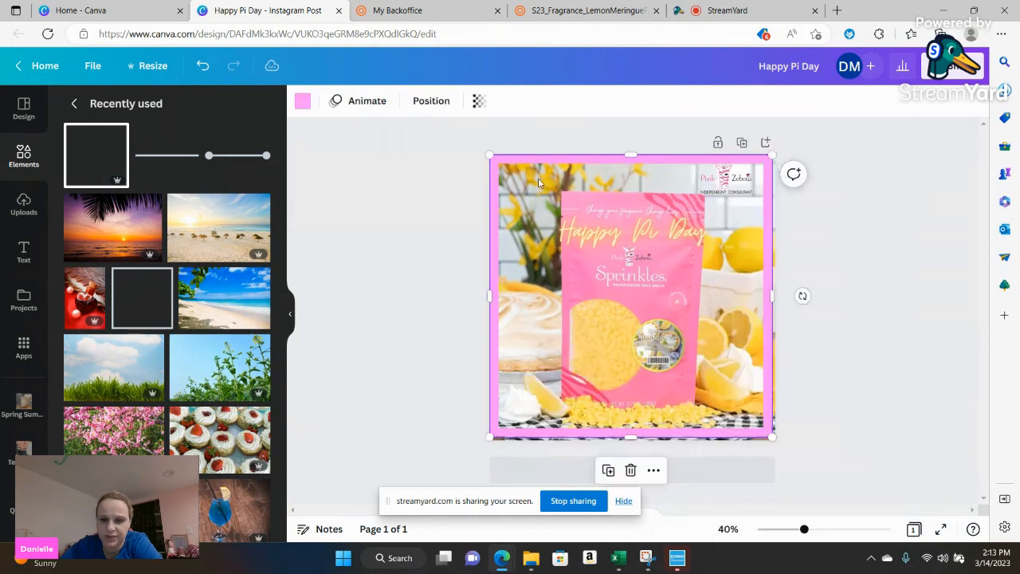
pyautogui.click(729, 177)
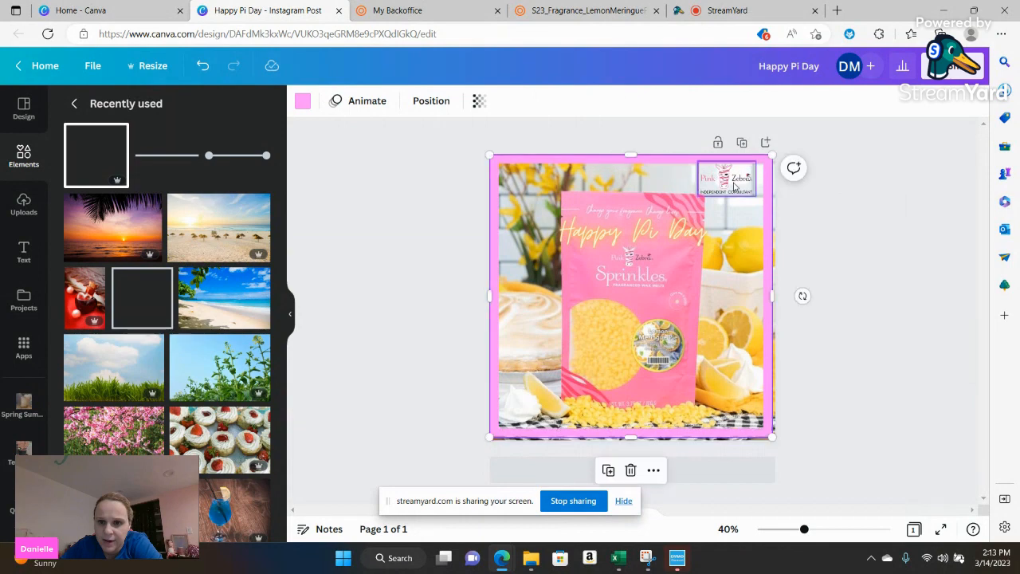
pyautogui.click(726, 177)
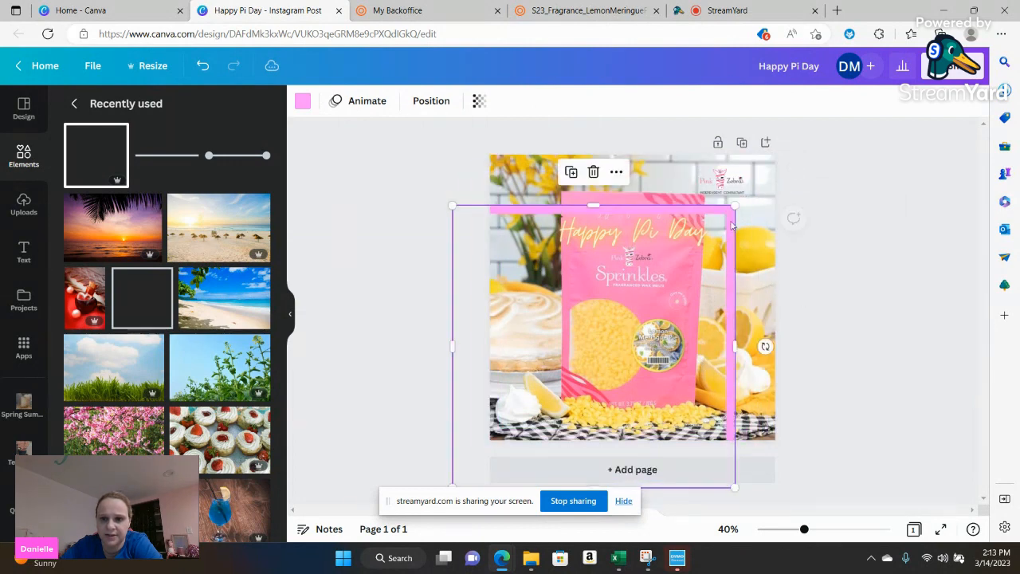
pyautogui.click(727, 179)
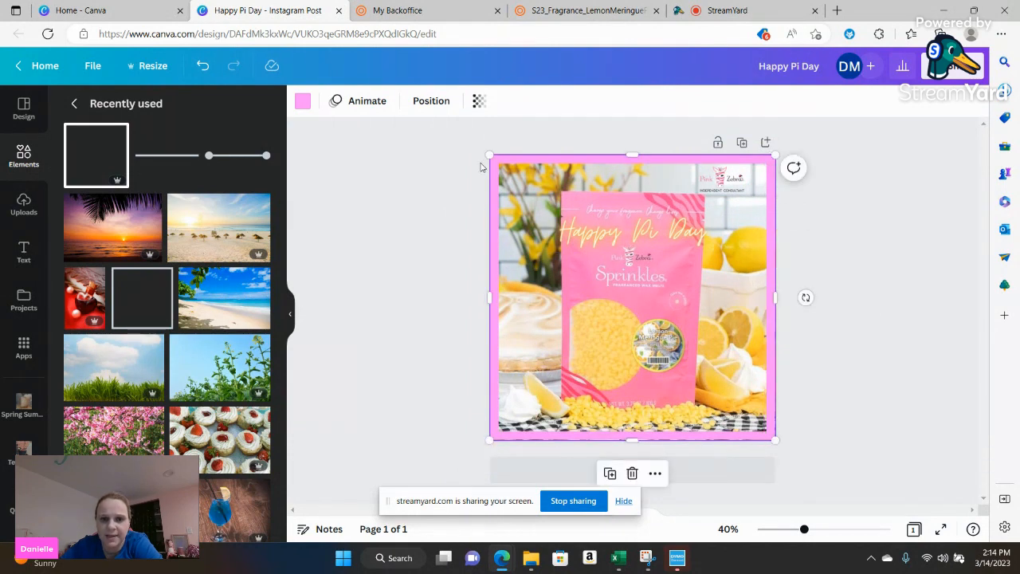
# Try yellow and tan border colours, keep pink, then switch to My Backoffice.
pyautogui.click(303, 100)
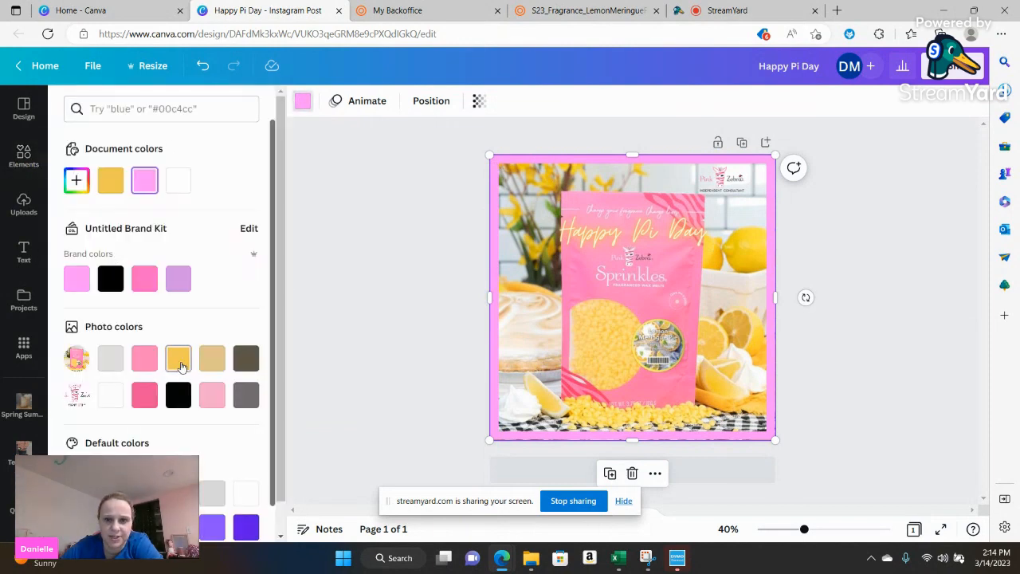
pyautogui.click(179, 357)
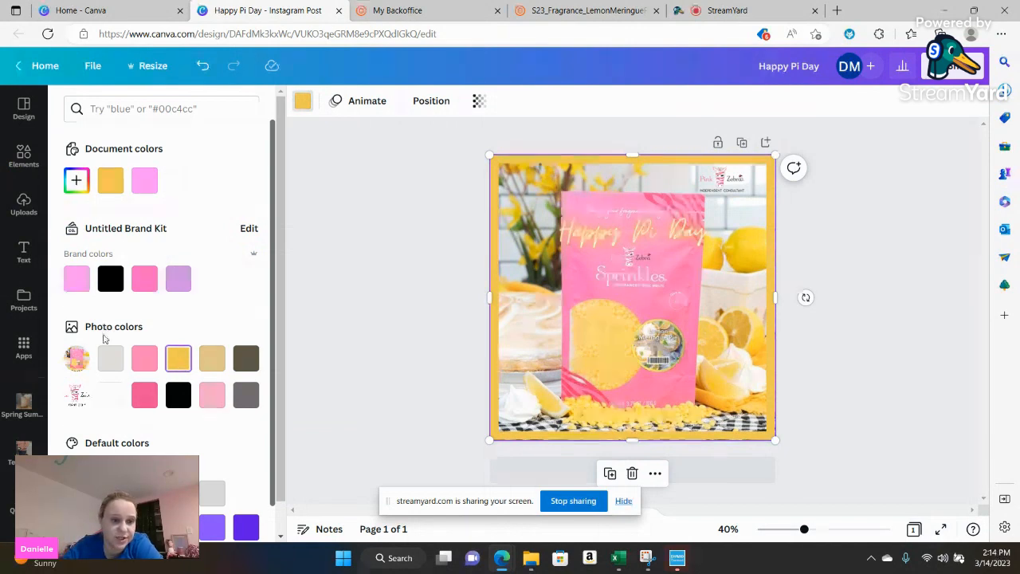
pyautogui.scroll(-3)
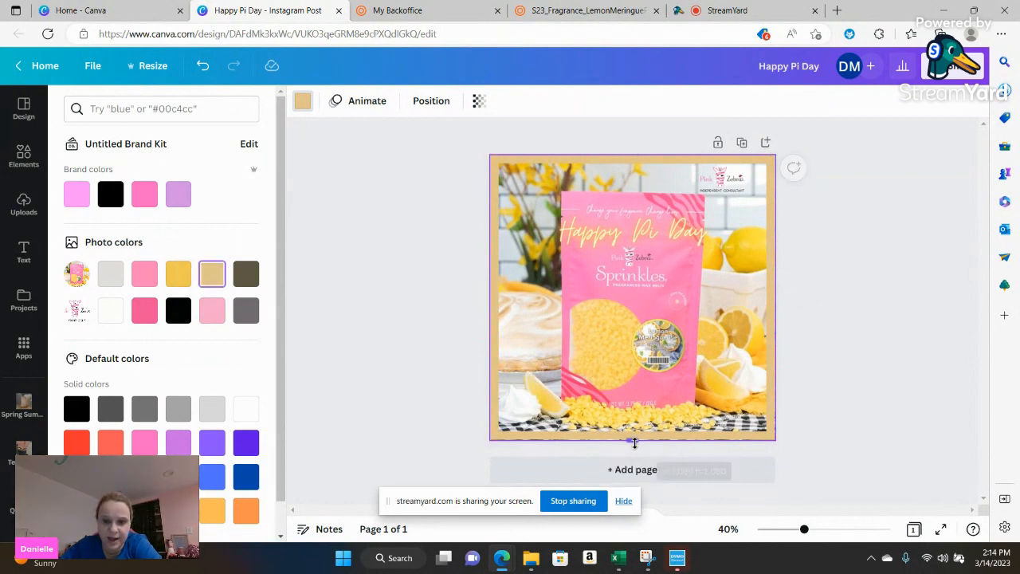
pyautogui.click(632, 298)
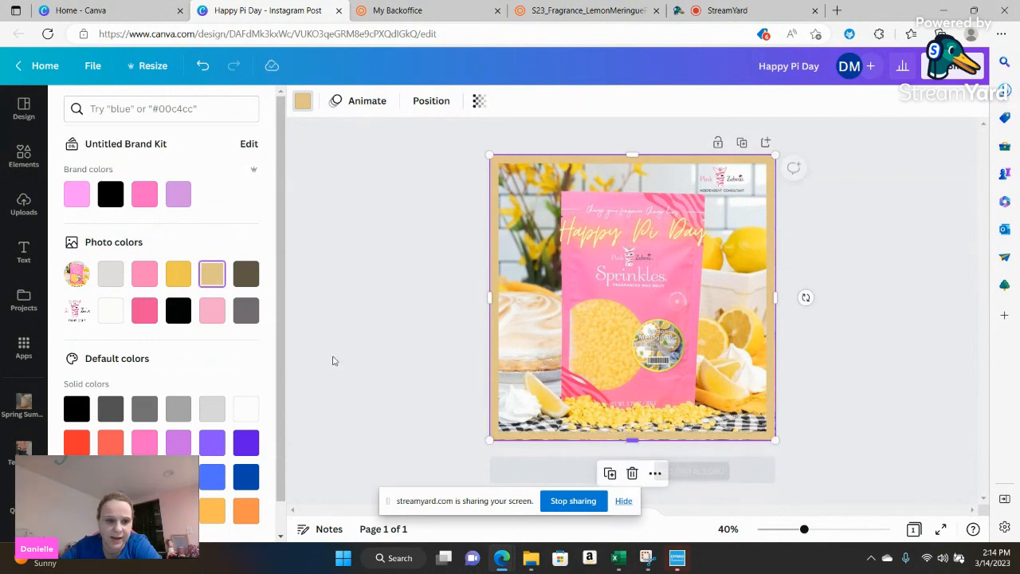
pyautogui.click(143, 274)
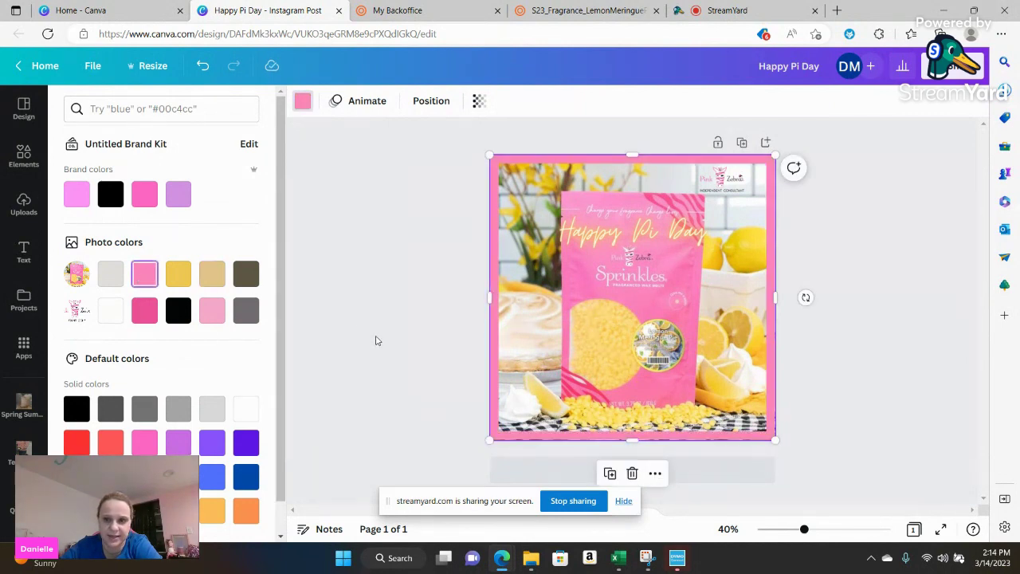
pyautogui.click(22, 157)
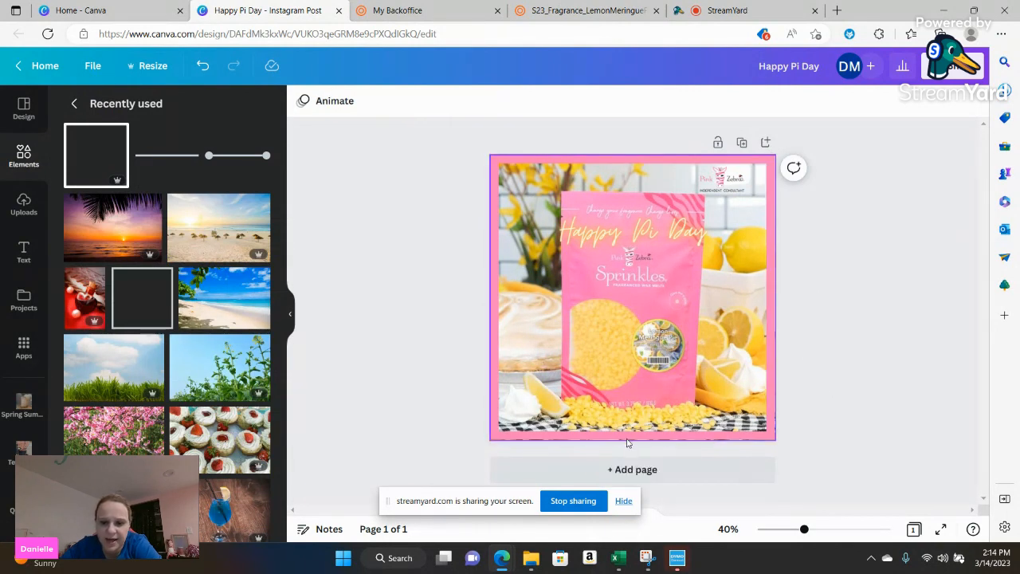
pyautogui.moveTo(741, 143)
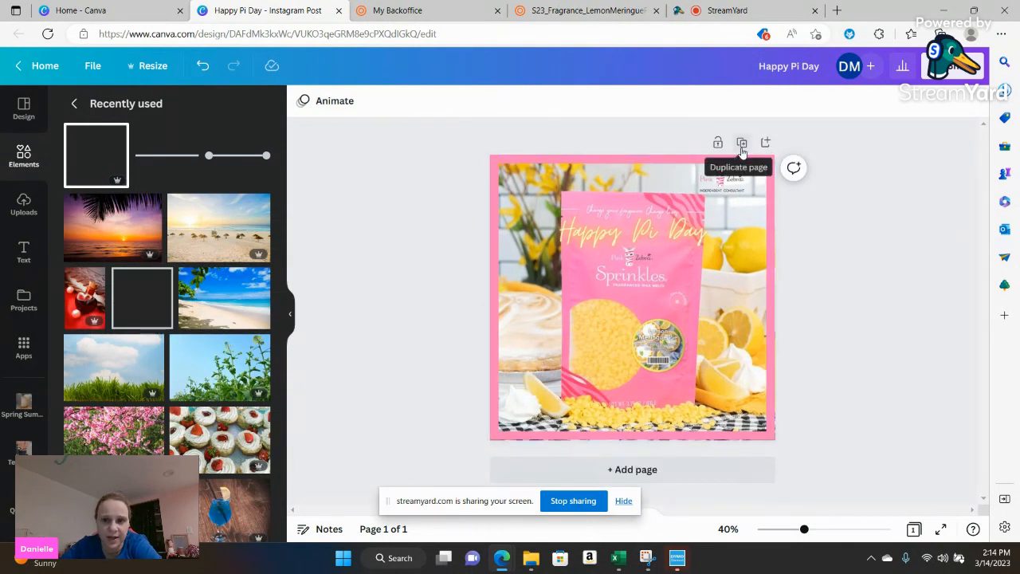
pyautogui.moveTo(631, 469)
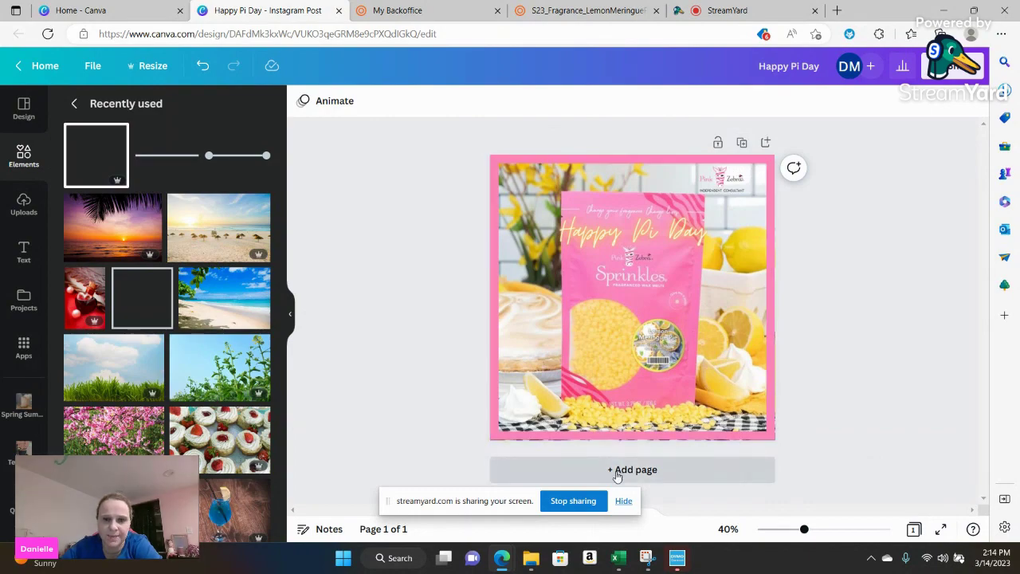
pyautogui.click(427, 10)
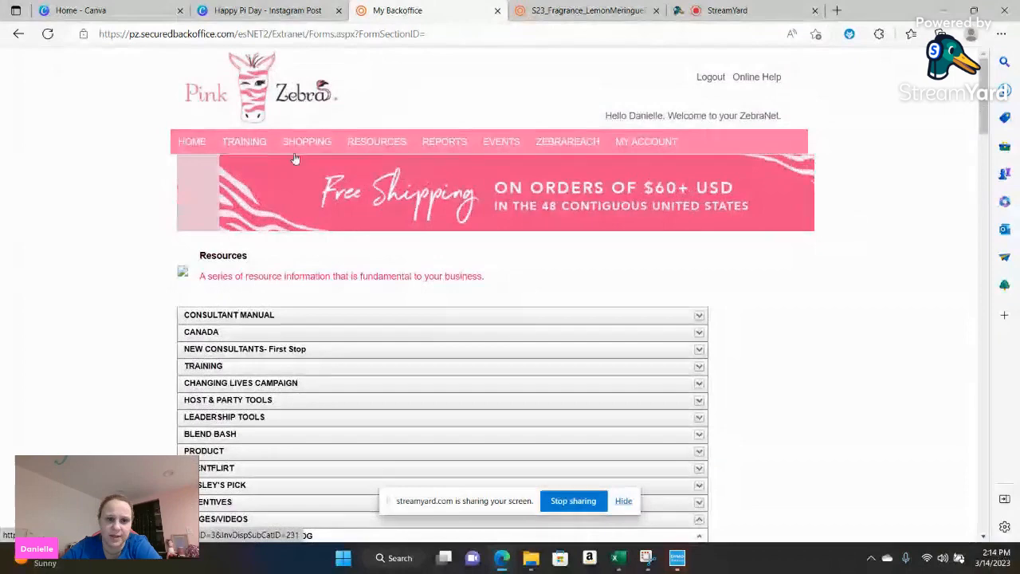
# Start a new consultant order and search the product catalogue for 'lemon'.
pyautogui.click(306, 140)
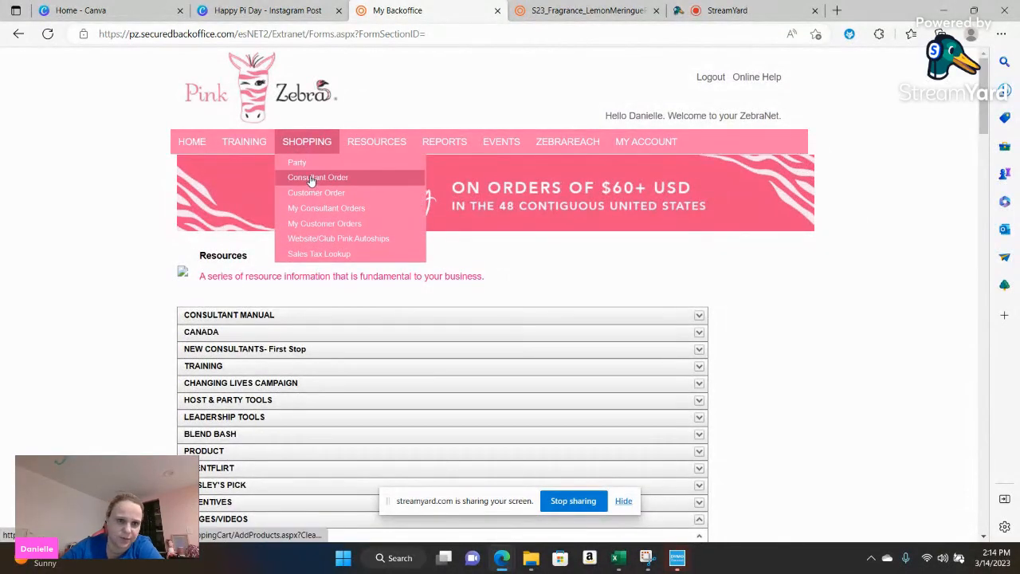
pyautogui.click(317, 177)
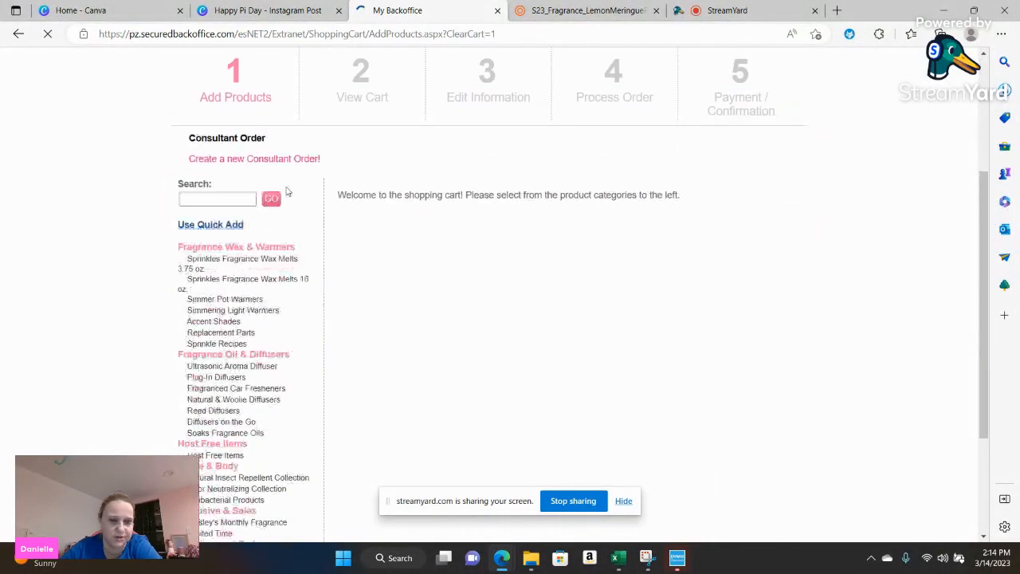
pyautogui.click(217, 187)
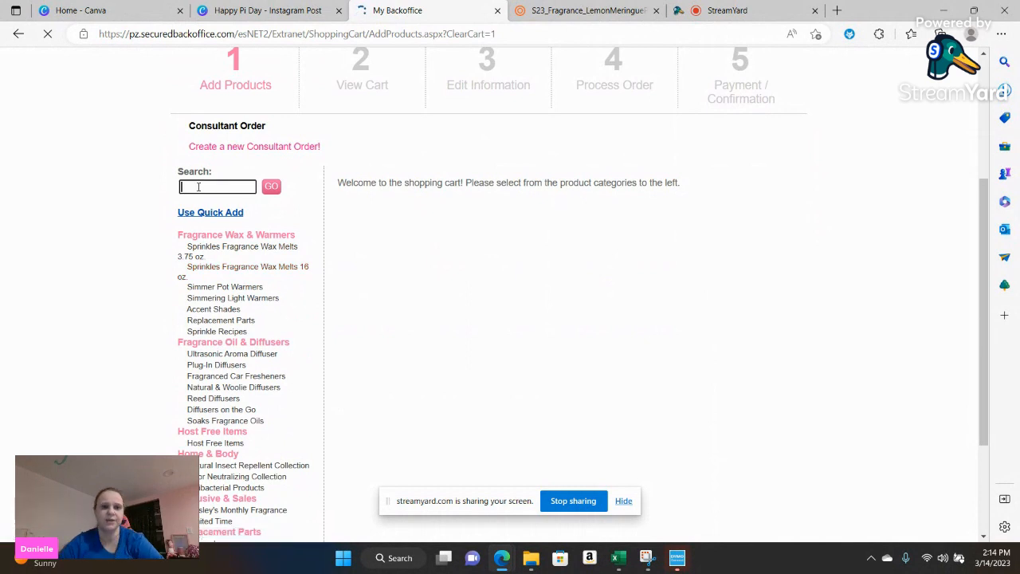
pyautogui.write('lemon')
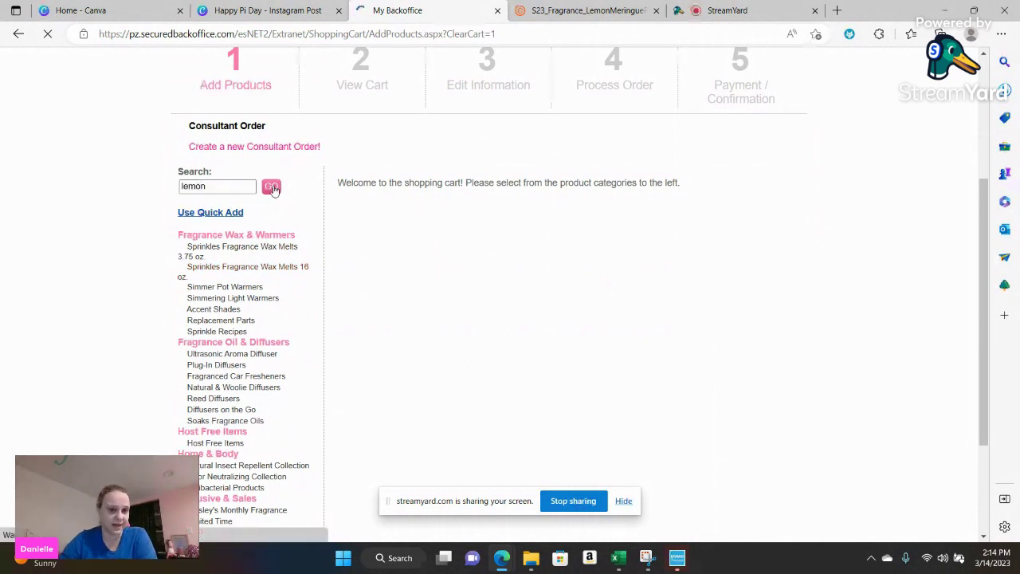
pyautogui.click(271, 185)
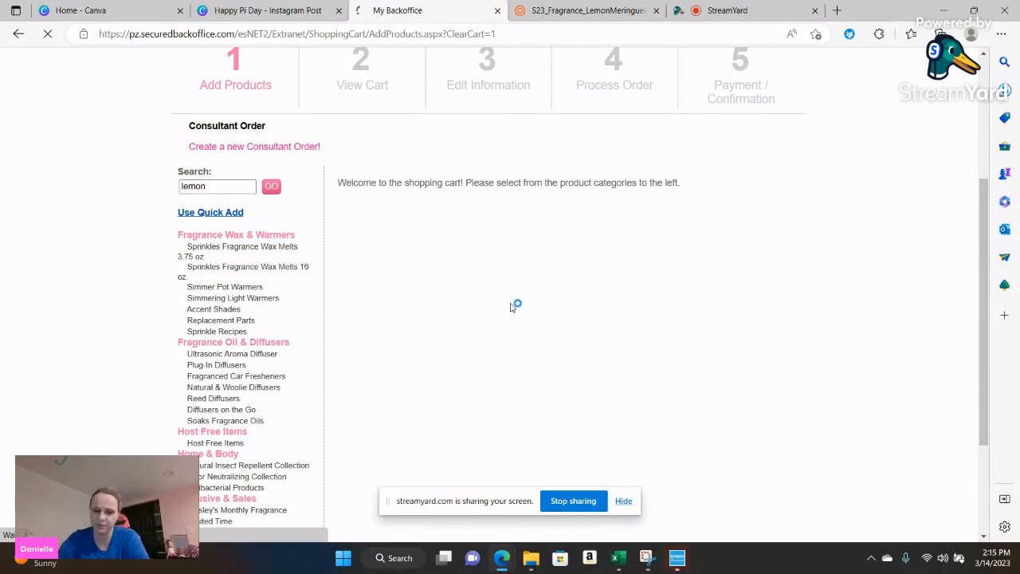
pyautogui.click(271, 185)
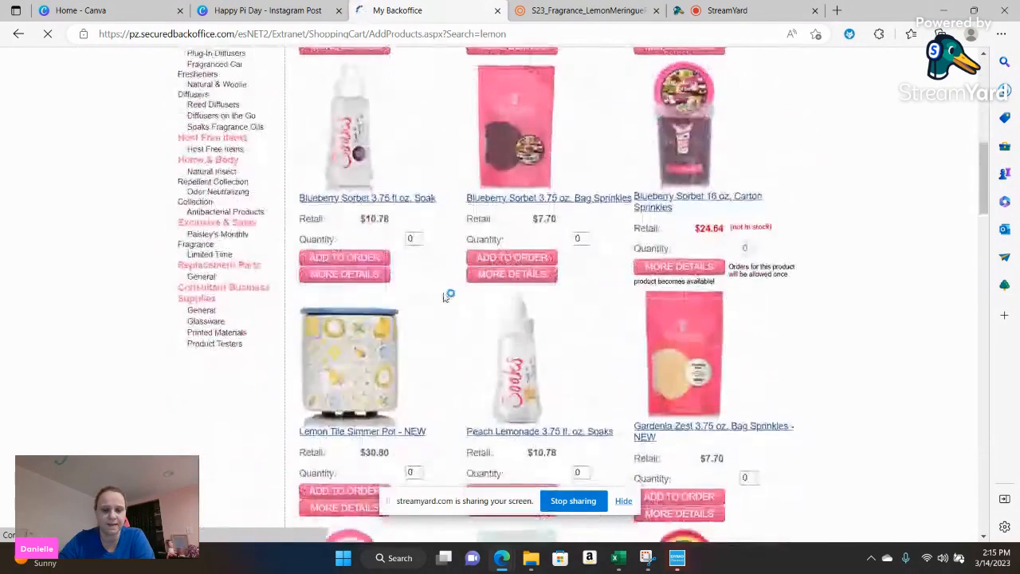
# Save the Lemon Meringue Pie 16 oz Carton Sprinkles image from the lemon results.
pyautogui.scroll(-3)
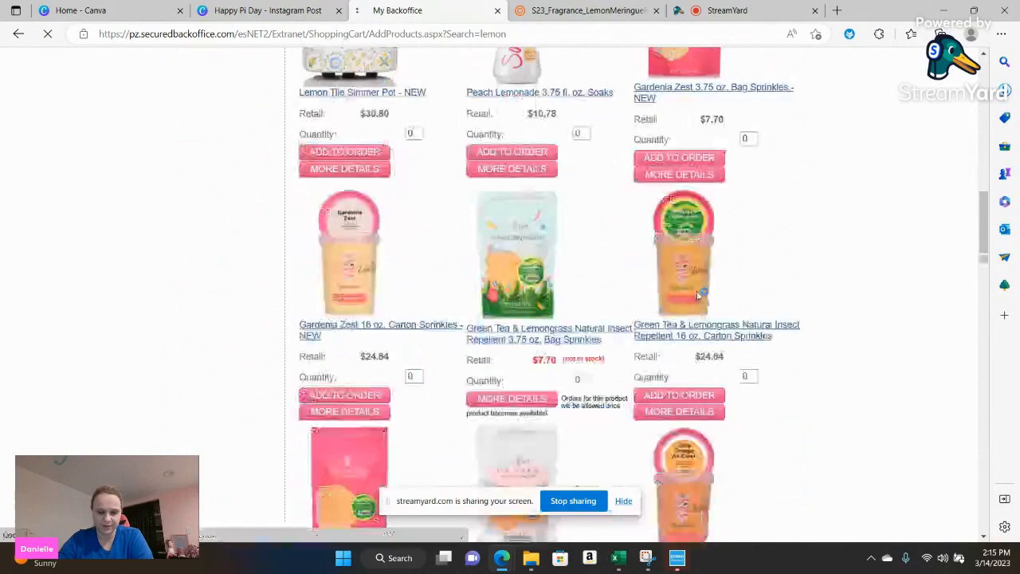
pyautogui.scroll(-3)
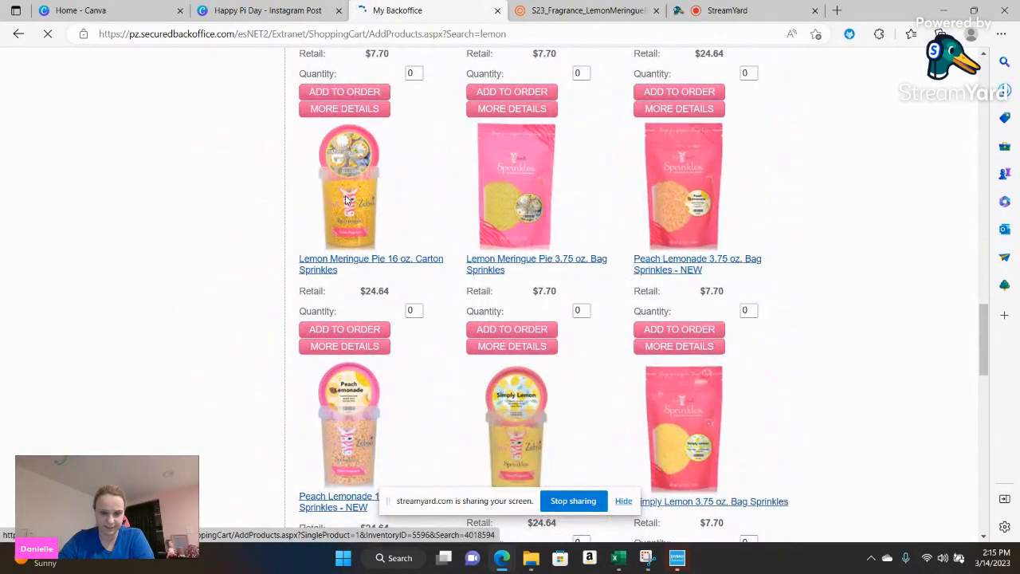
pyautogui.rightClick(347, 199)
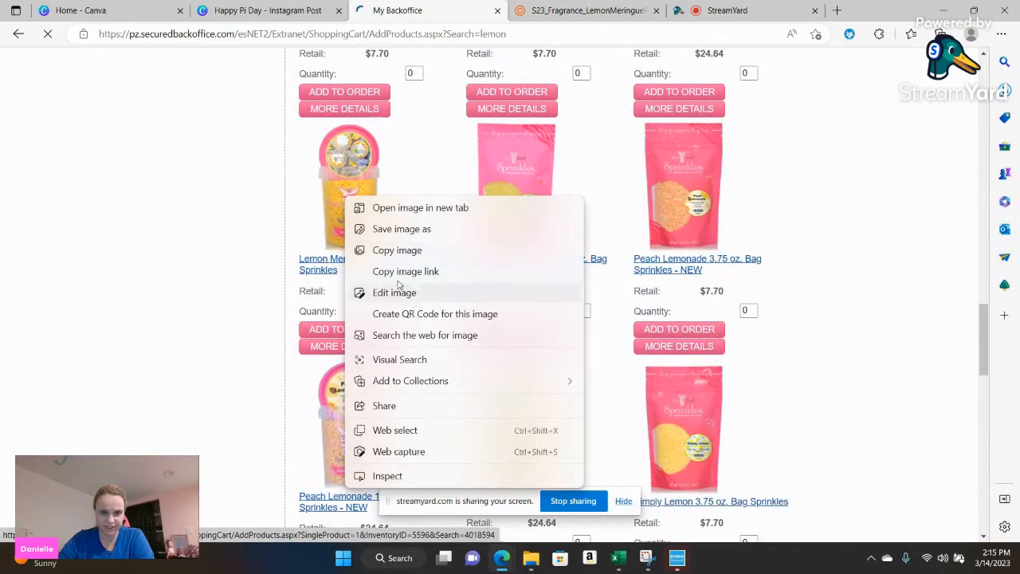
pyautogui.moveTo(397, 249)
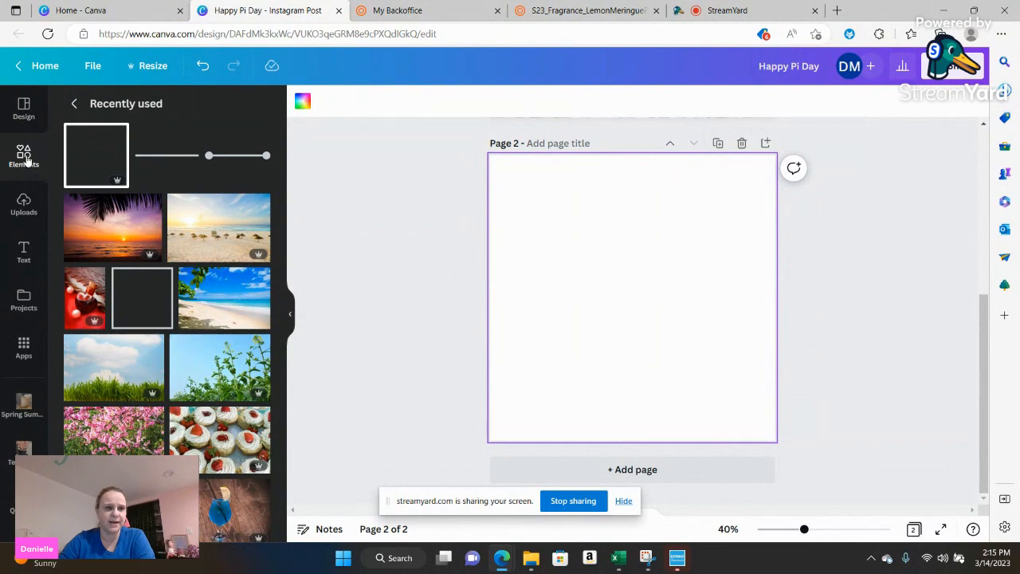
# Upload the carton image, move the Pink Zebra logo to the bottom-left and add the carton to page 2.
pyautogui.click(23, 204)
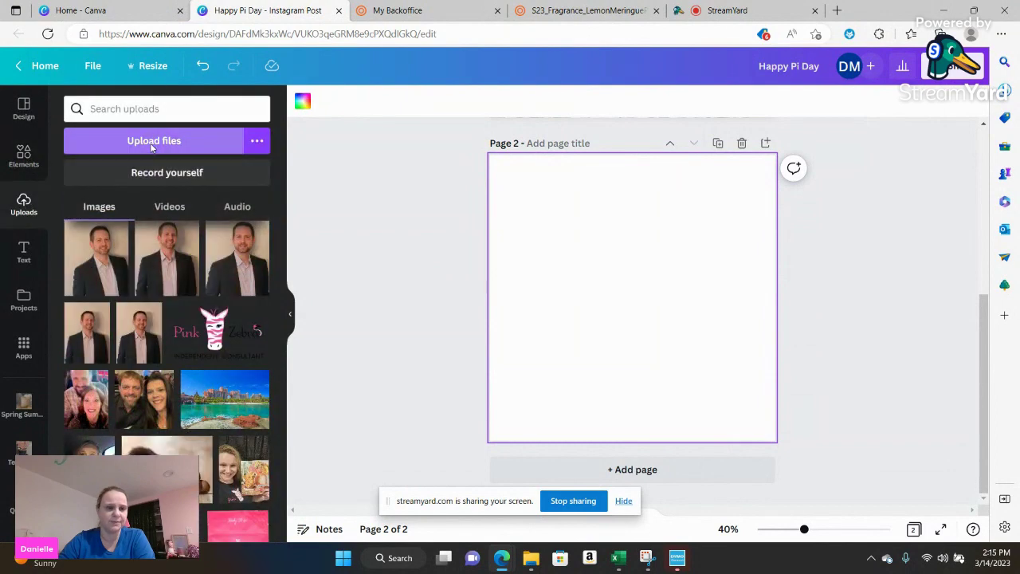
pyautogui.click(153, 140)
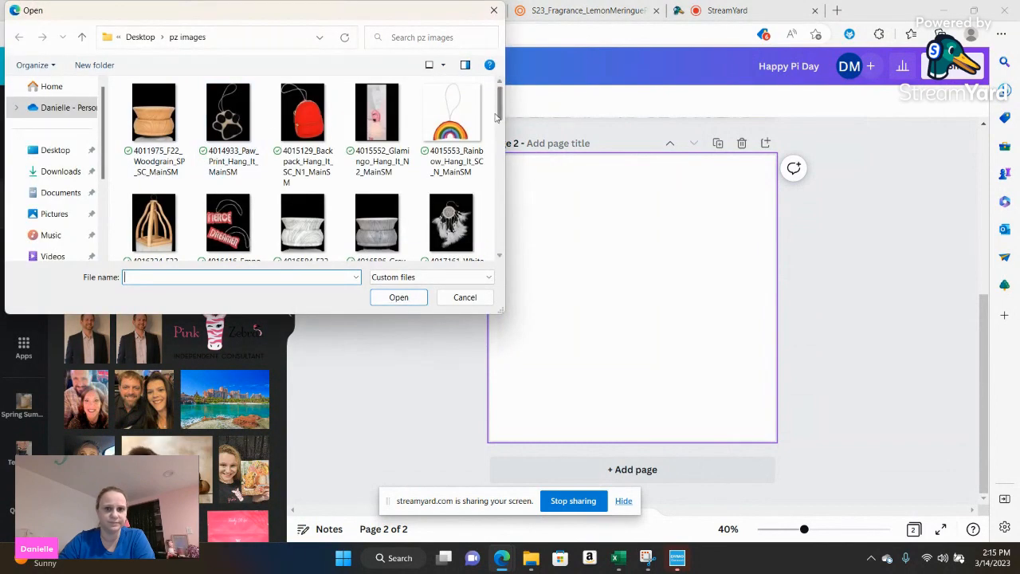
pyautogui.scroll(-3)
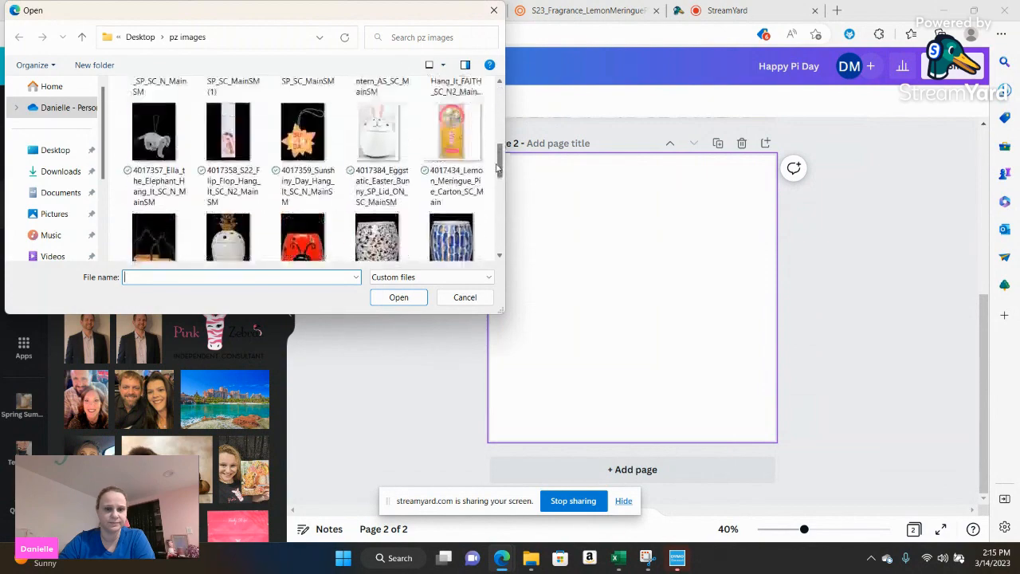
pyautogui.click(466, 296)
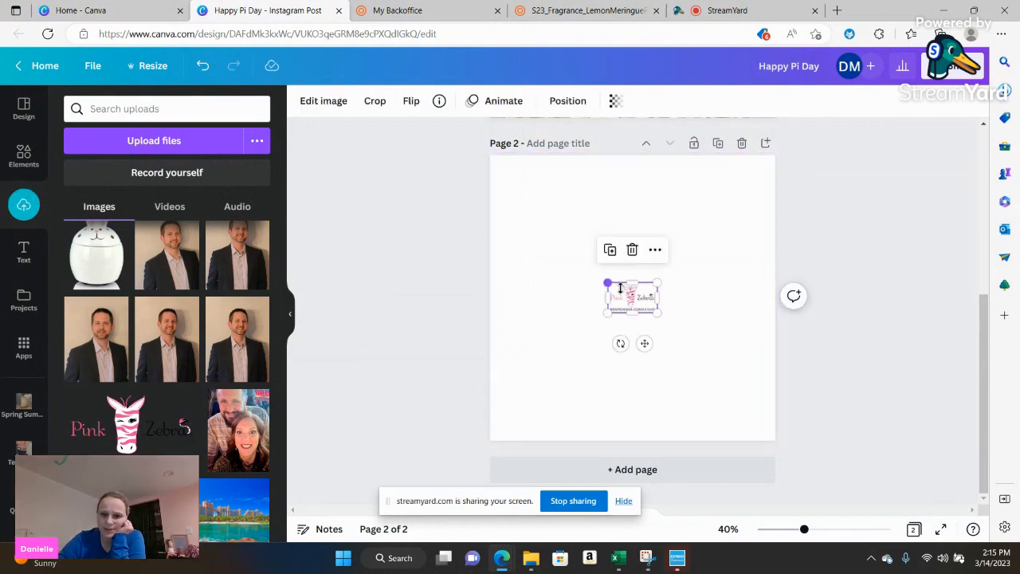
pyautogui.moveTo(632, 298); pyautogui.dragTo(536, 412)
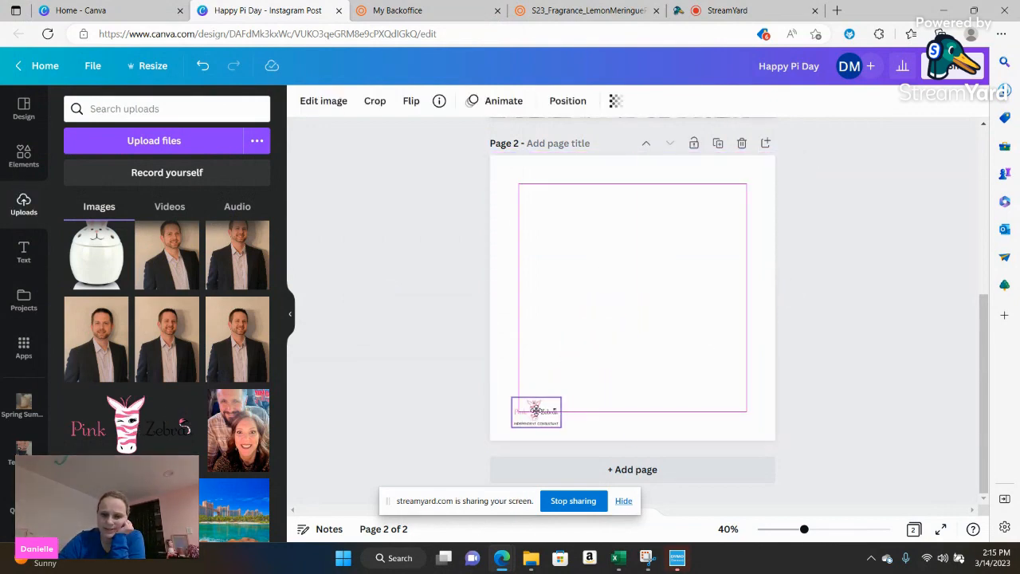
pyautogui.click(535, 412)
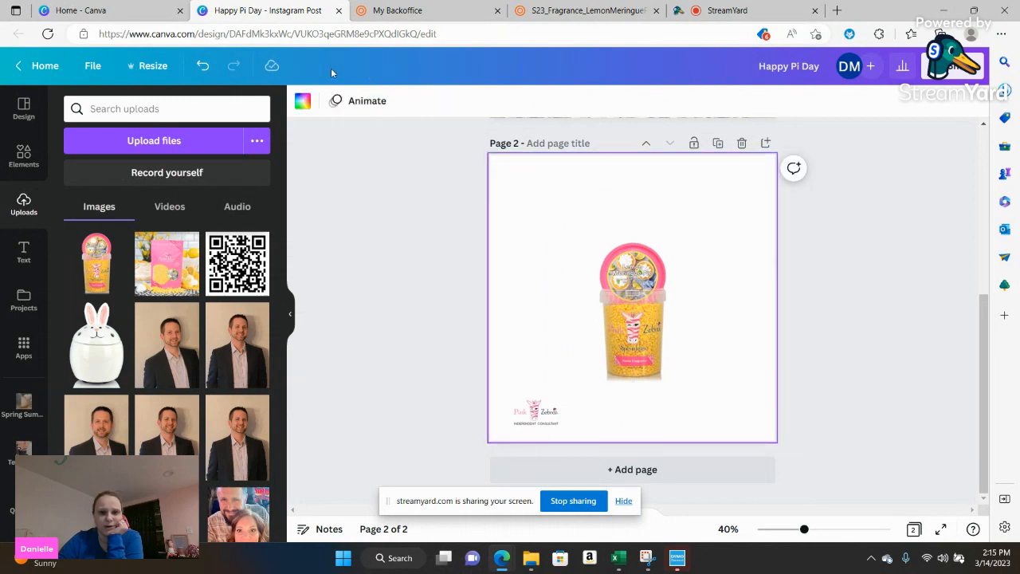
# Make page 2's background pink and slightly enlarge the Pink Zebra logo.
pyautogui.click(302, 101)
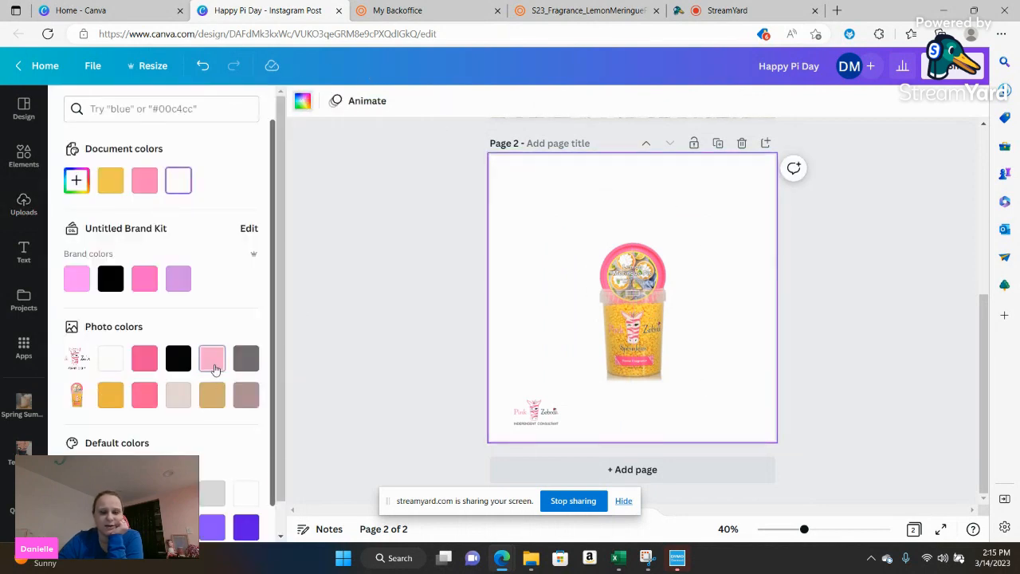
pyautogui.click(212, 357)
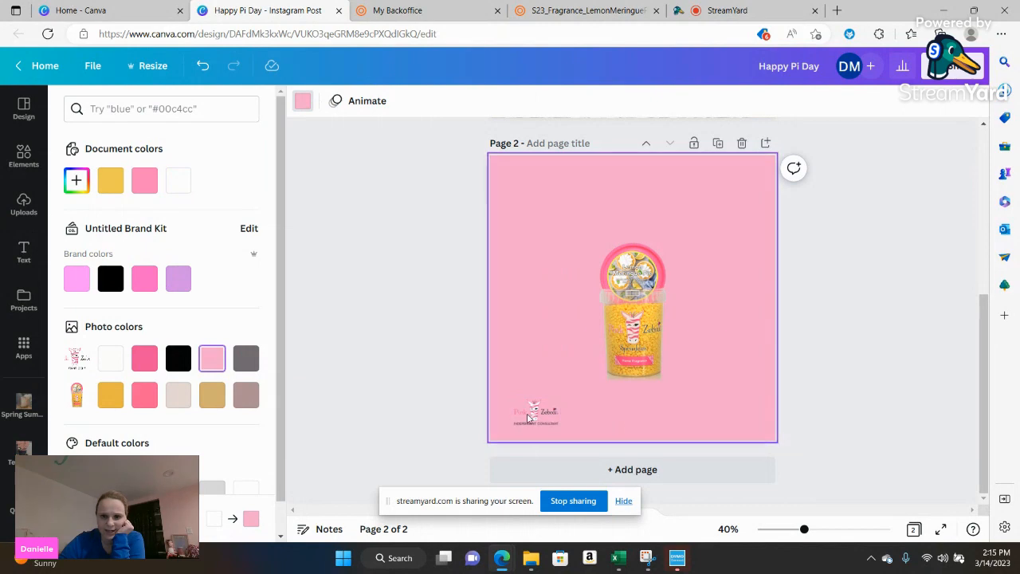
pyautogui.click(536, 408)
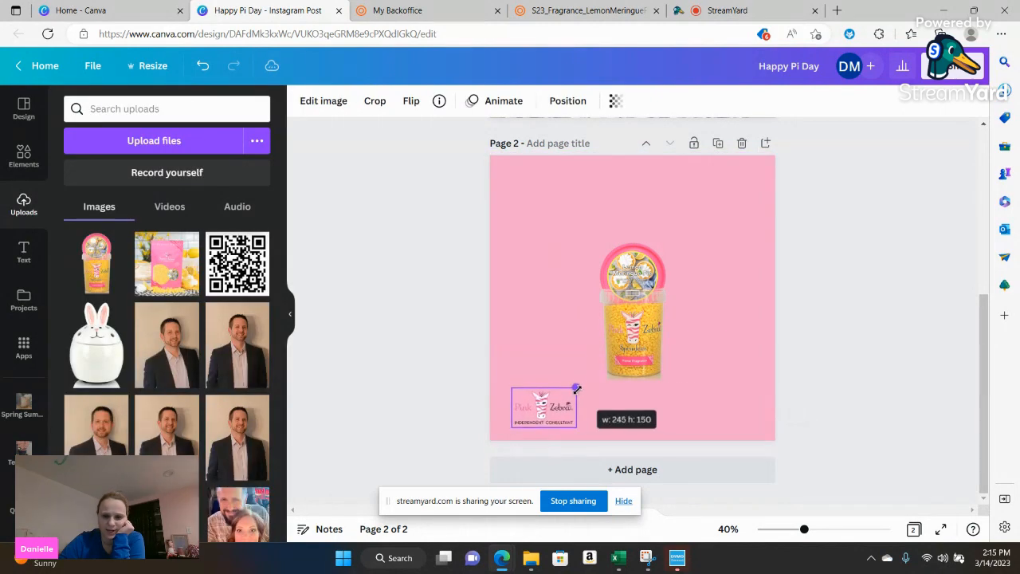
pyautogui.click(631, 311)
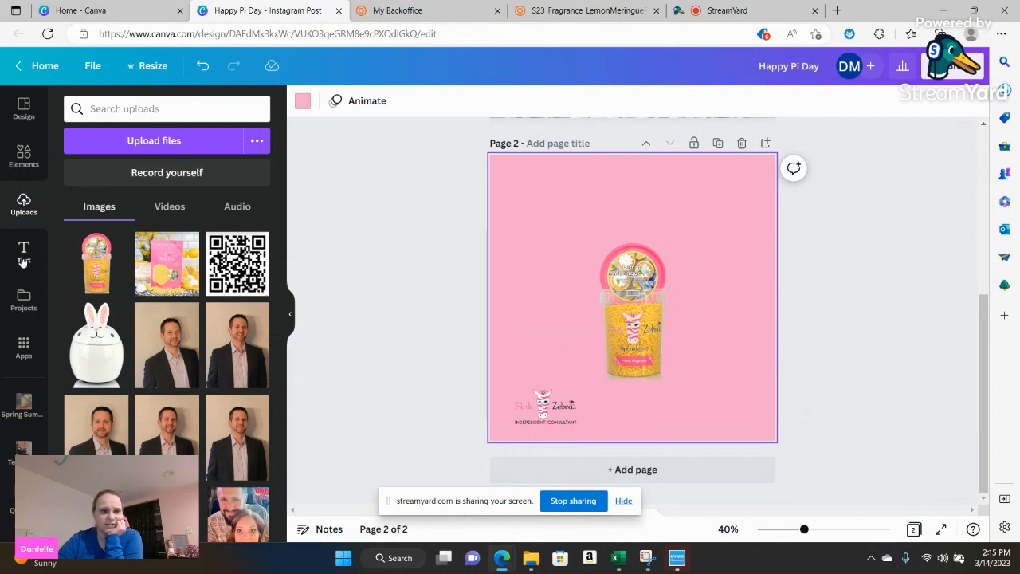
# Add an outlined text combination reading HAPPY PI DAY across the middle of page 2.
pyautogui.click(23, 252)
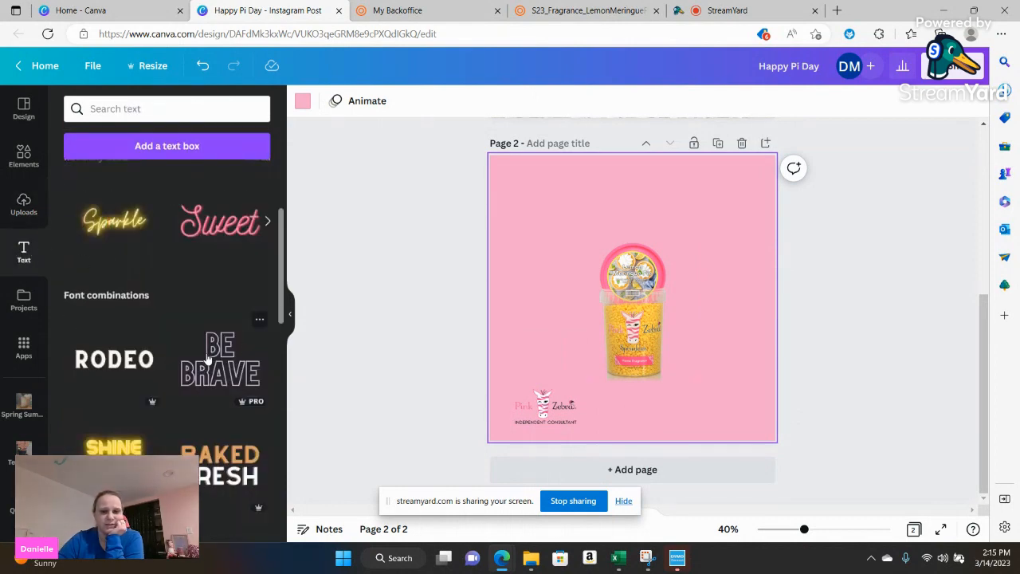
pyautogui.click(220, 359)
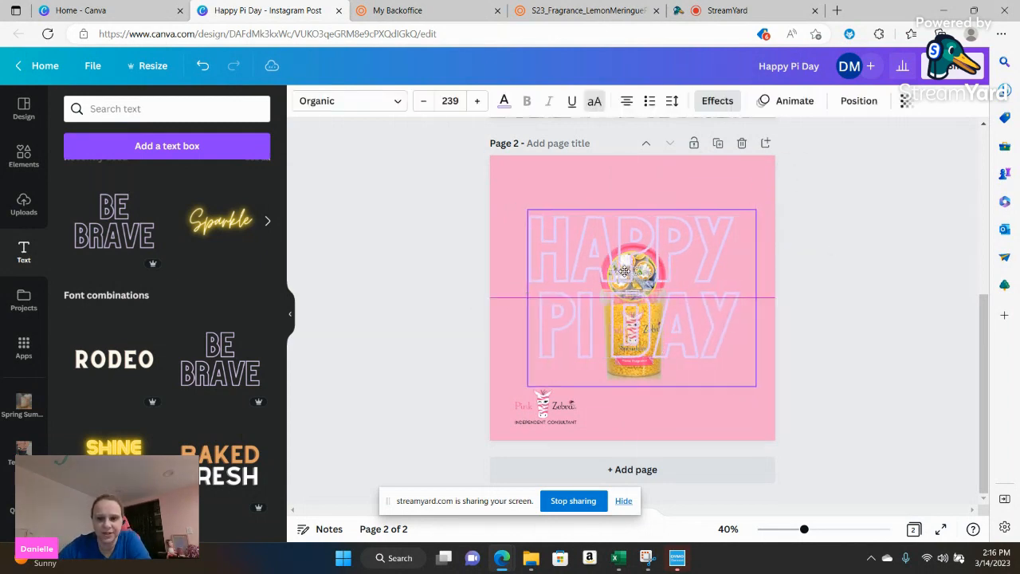
pyautogui.click(635, 330)
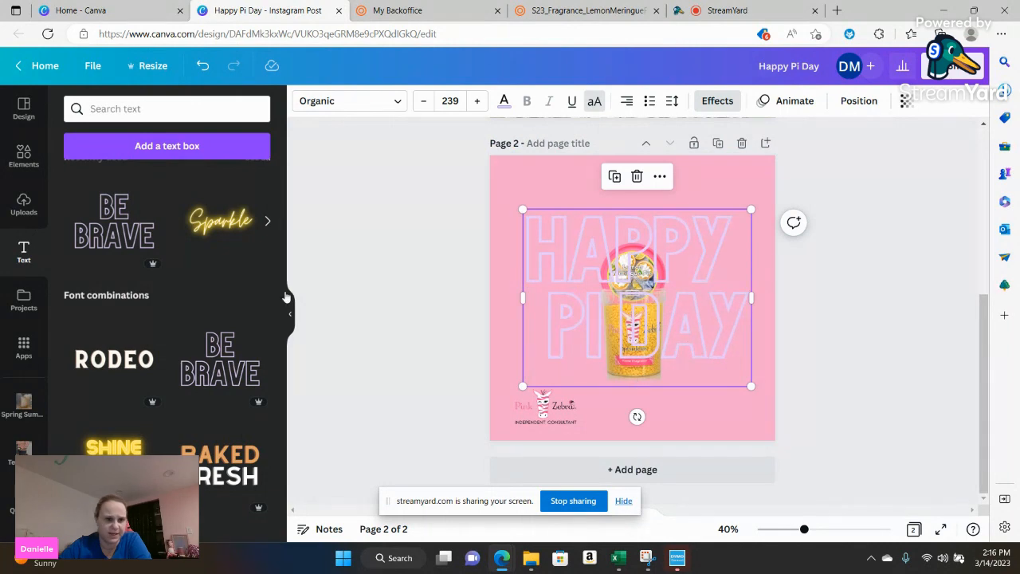
pyautogui.scroll(-3)
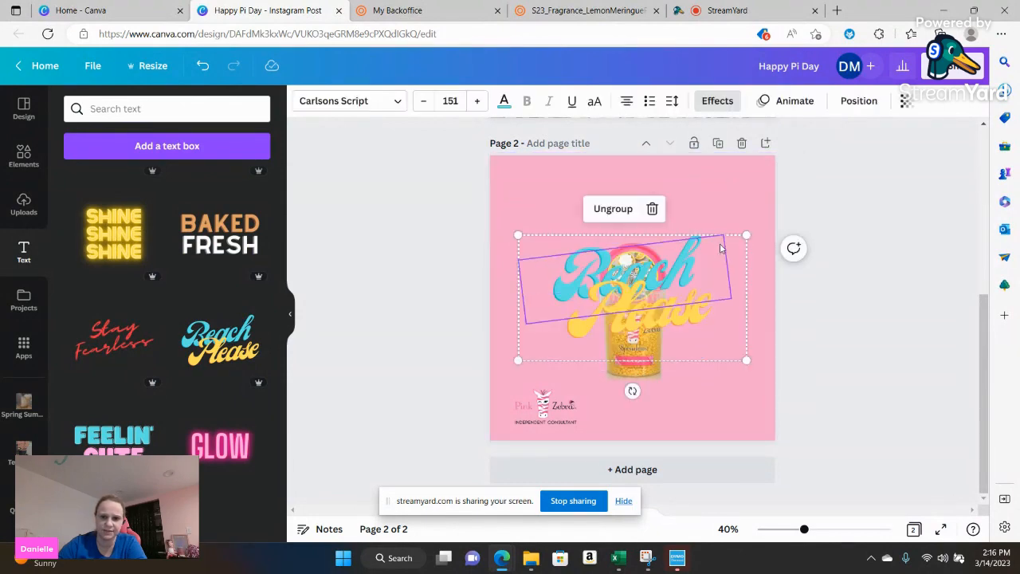
# Swap the heading for a blue and yellow script 'Happy Pi Day!' at the top of page 2.
pyautogui.click(613, 207)
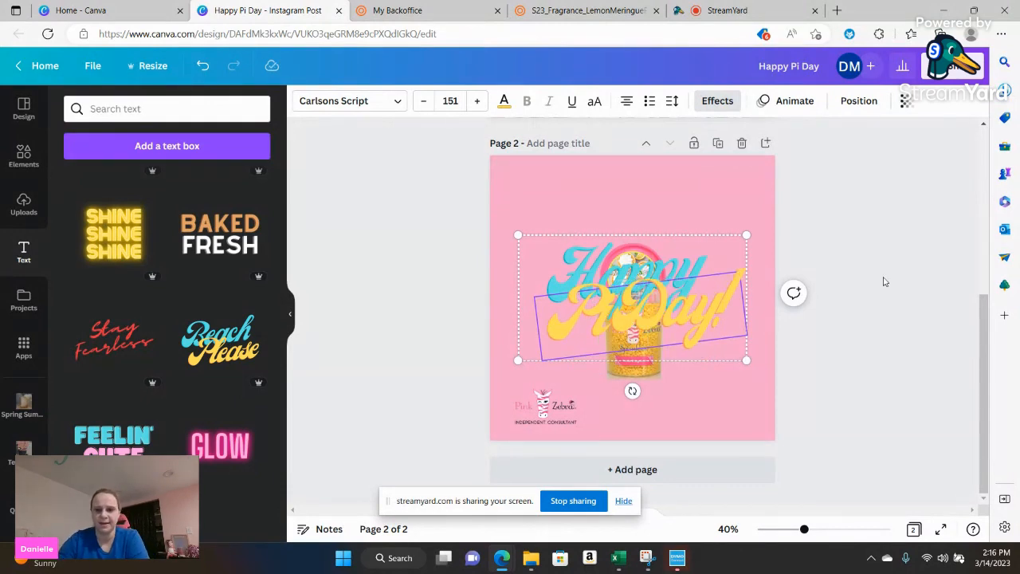
pyautogui.moveTo(631, 298); pyautogui.dragTo(631, 220)
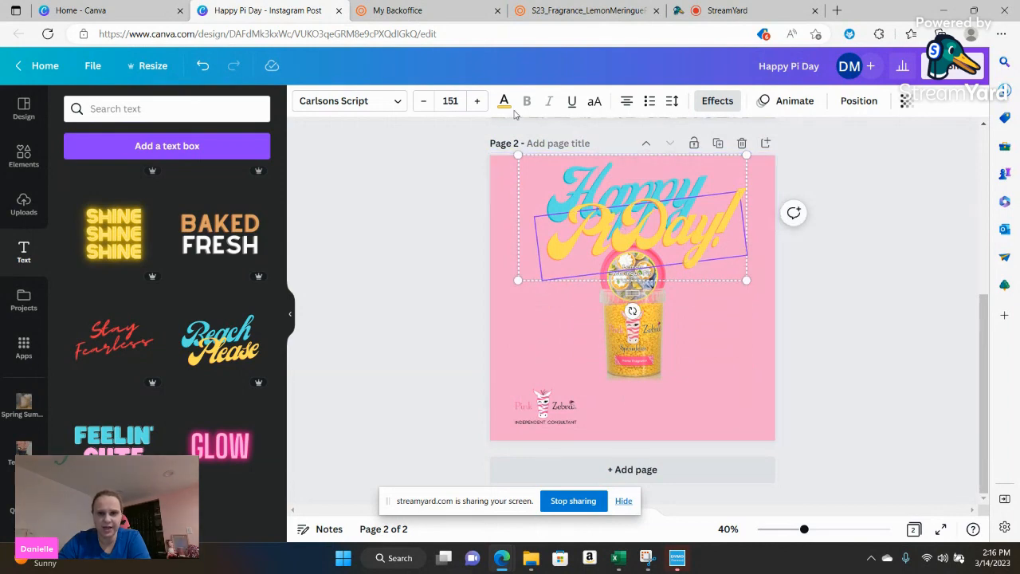
pyautogui.click(504, 101)
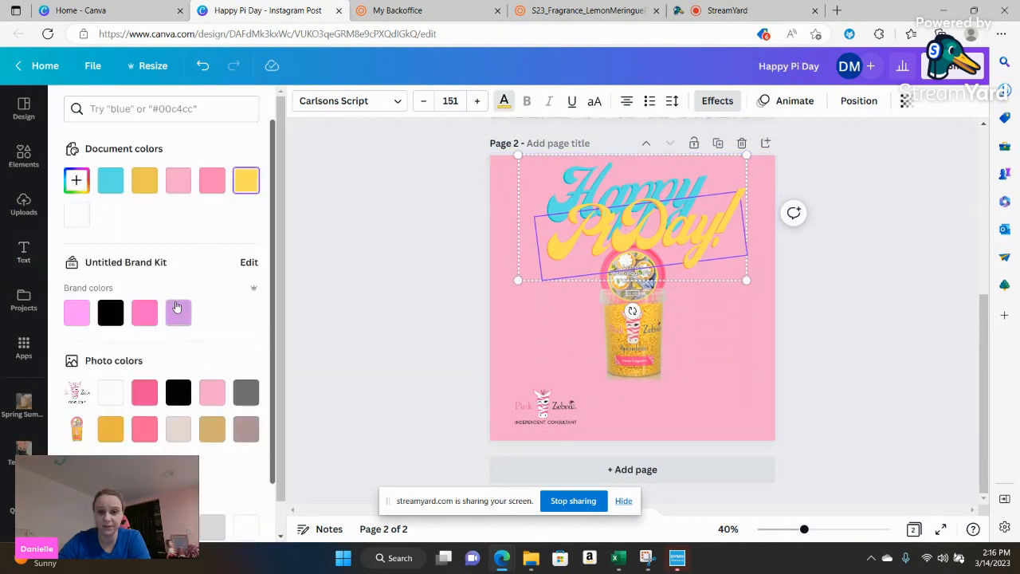
pyautogui.click(179, 312)
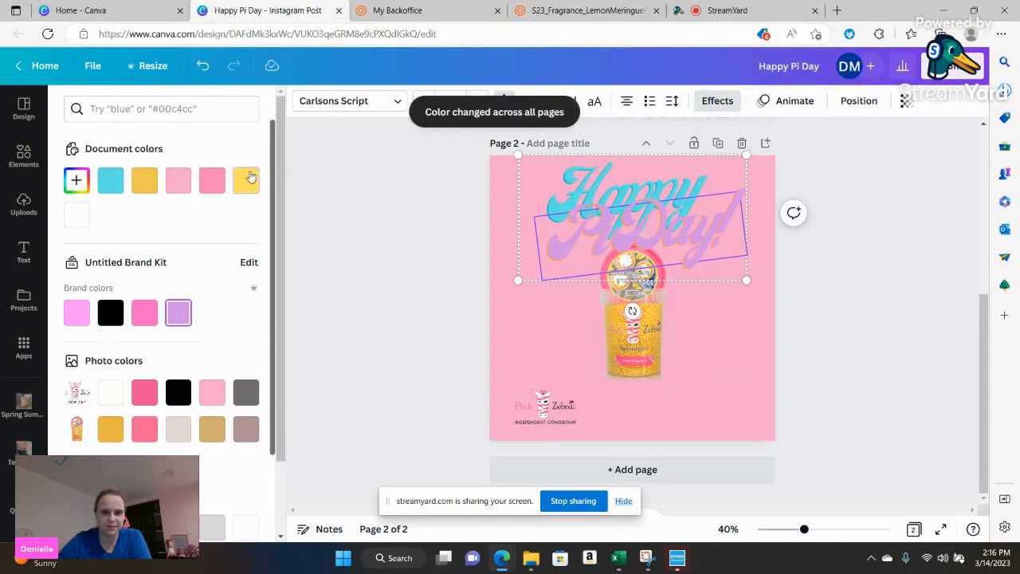
pyautogui.click(246, 179)
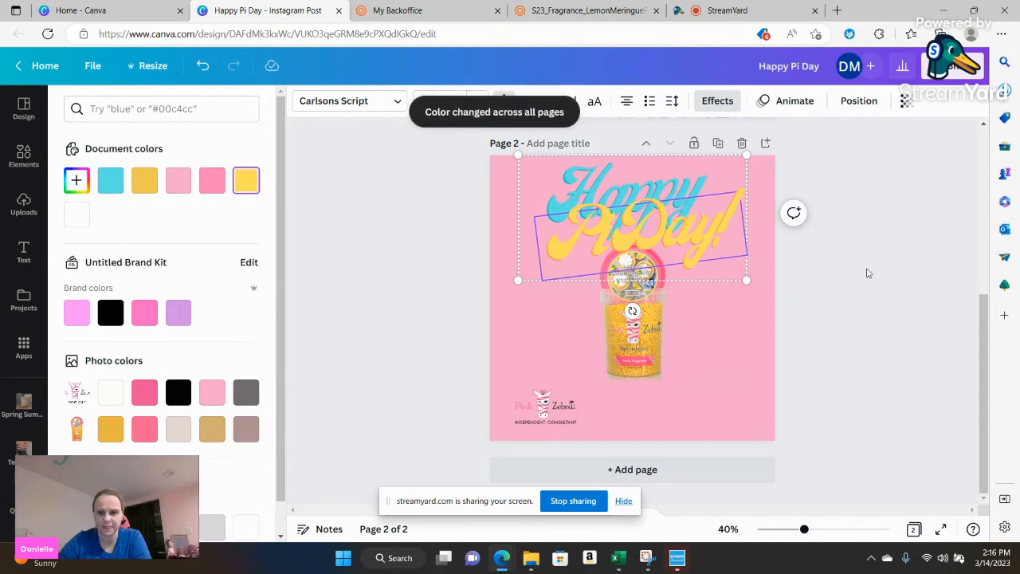
pyautogui.click(23, 252)
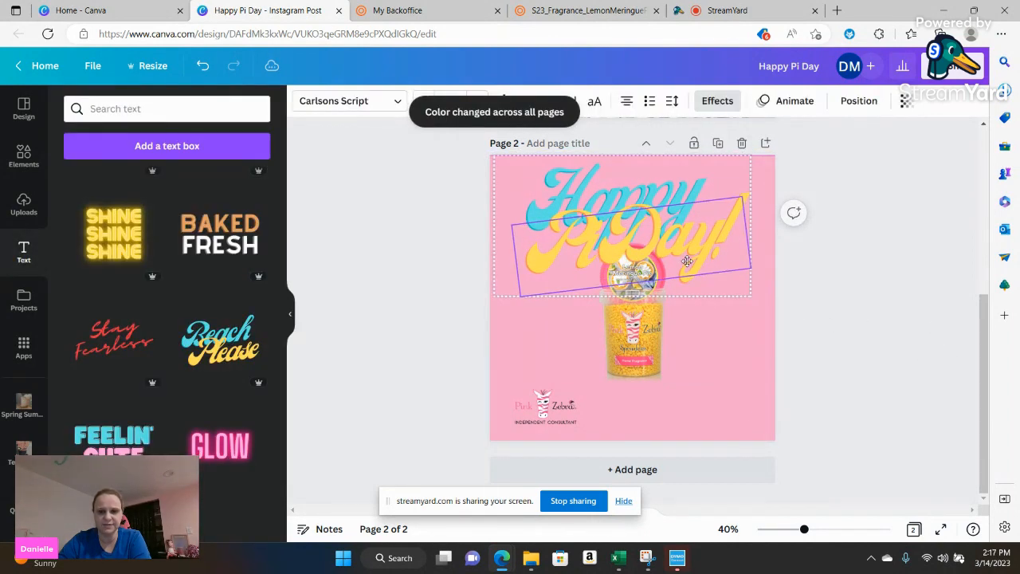
# Move the carton image below the heading and review both finished pages.
pyautogui.click(631, 343)
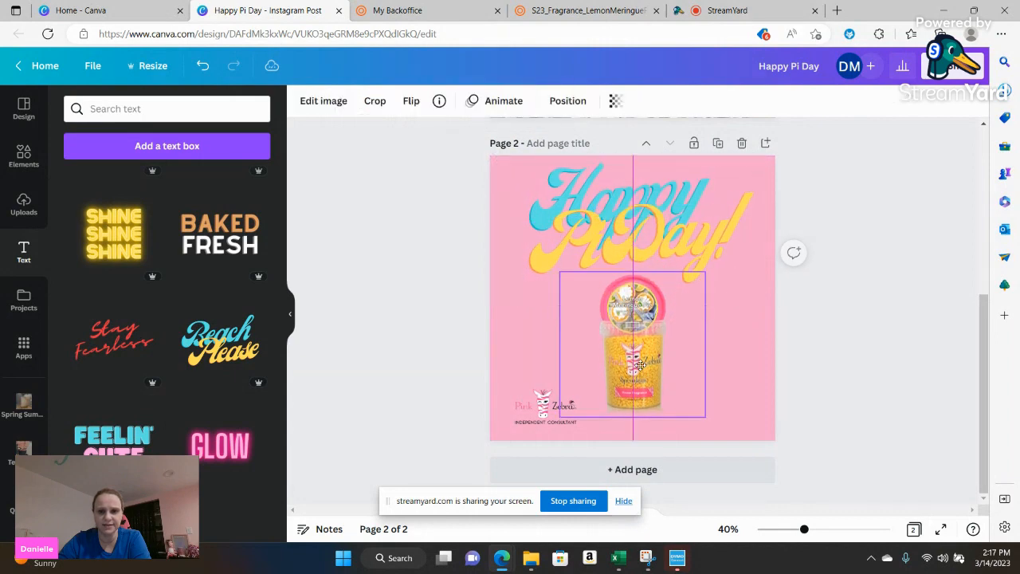
pyautogui.click(874, 285)
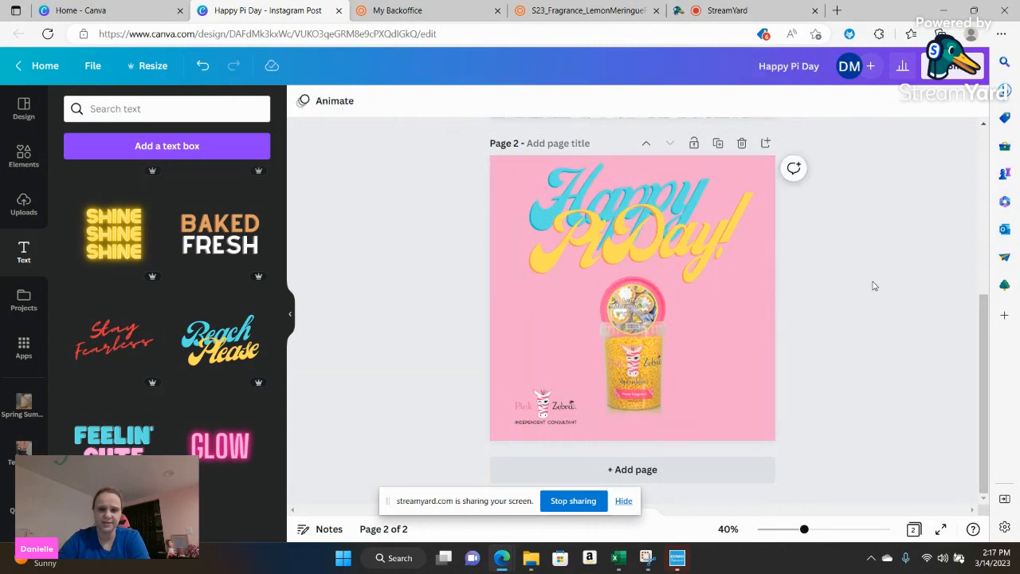
pyautogui.scroll(3)
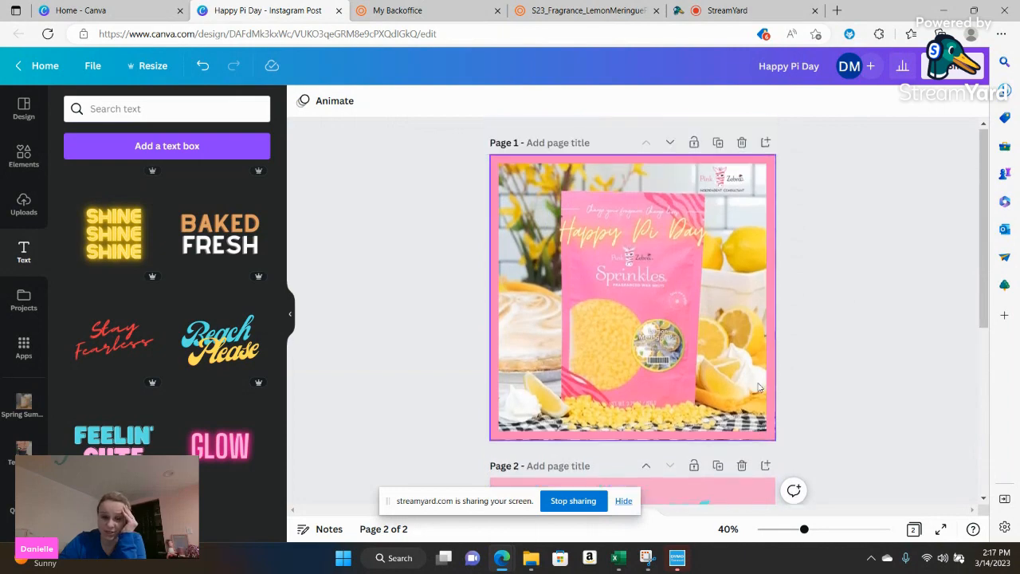
pyautogui.scroll(-3)
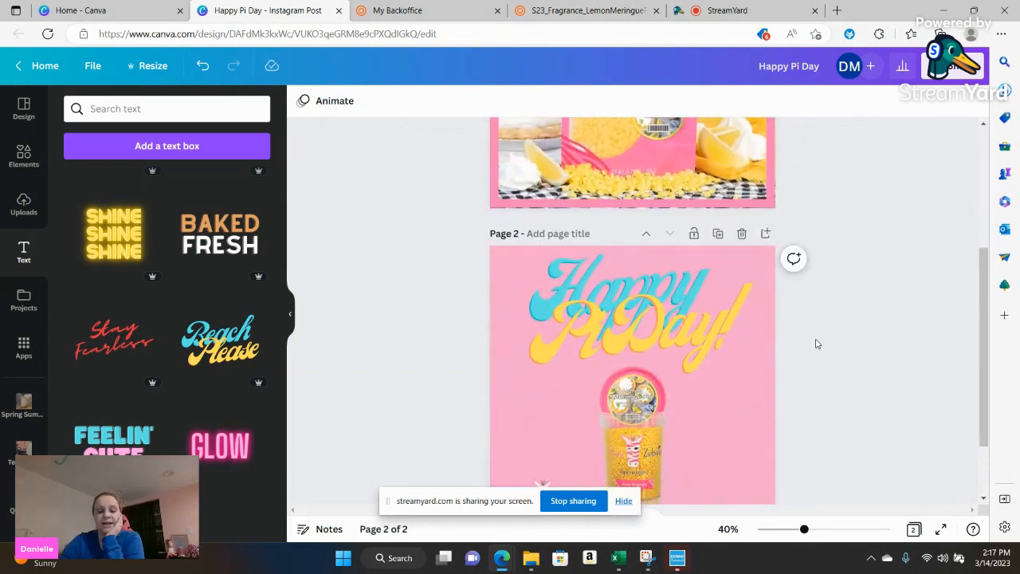
pyautogui.scroll(-3)
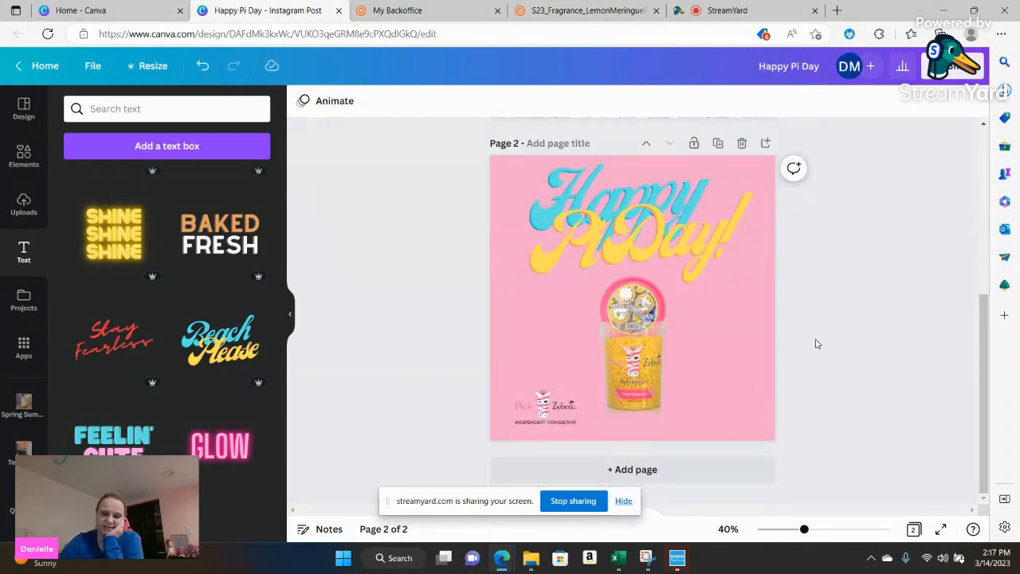